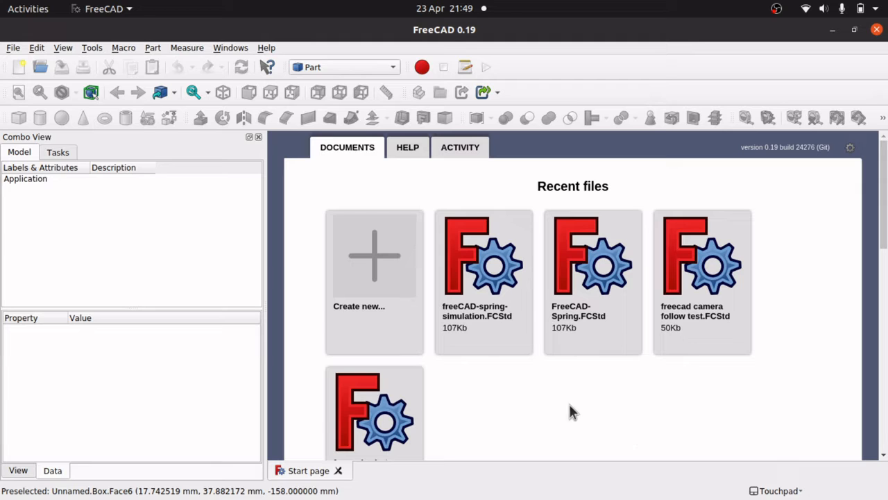
- Create a new empty document from the Start page's 'Create new...' option
{"action": "left_click", "coordinate": [374, 257]}
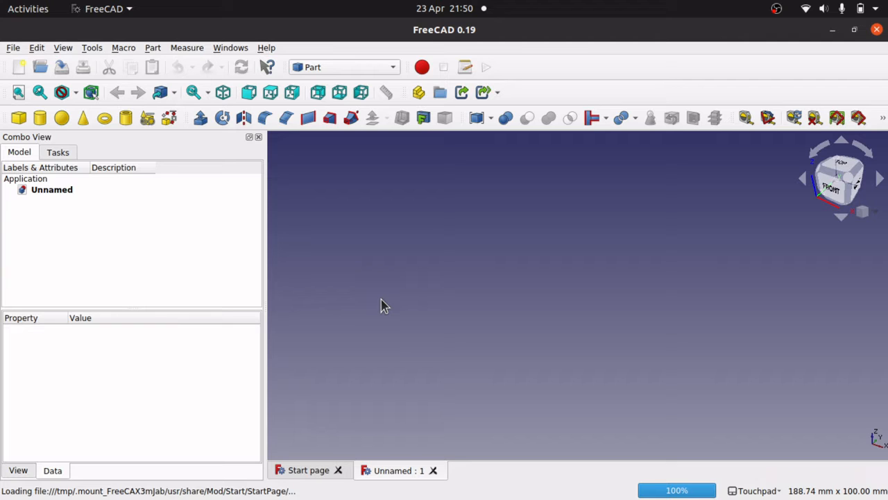
{"action": "mouse_move", "coordinate": [458, 161]}
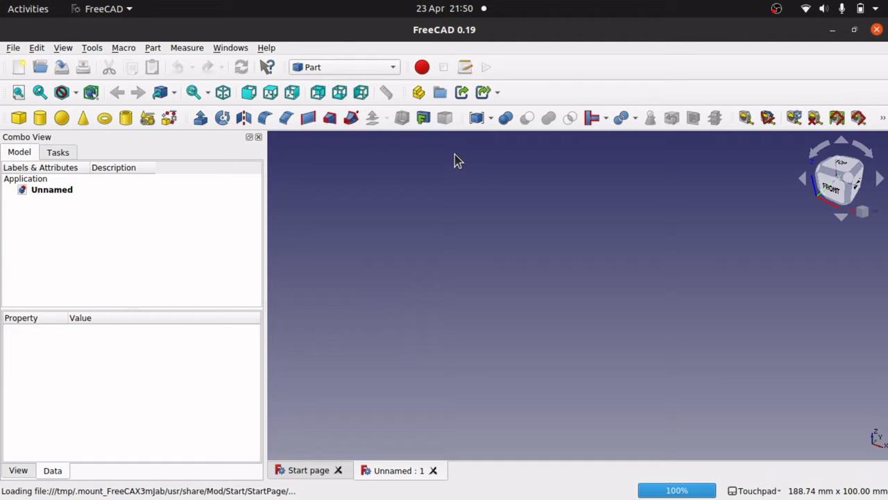
- Add a Part cube, zoom out, and select Cube in the model tree
{"action": "left_click", "coordinate": [19, 117]}
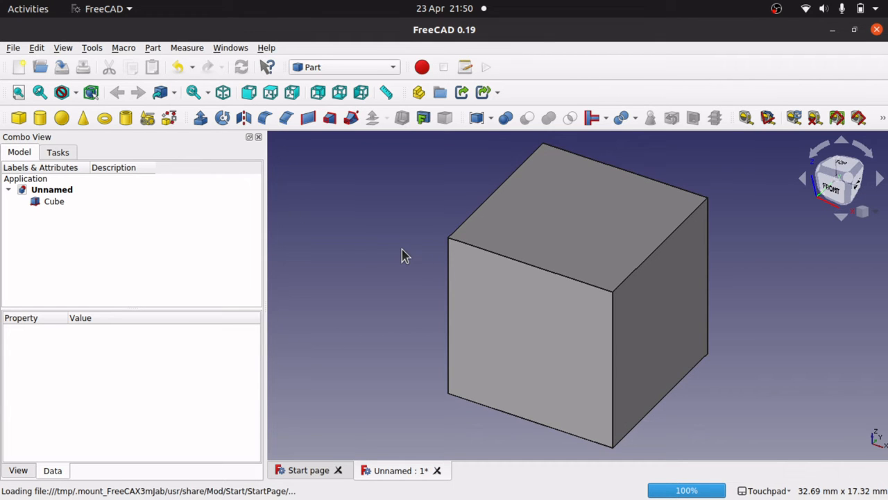
{"action": "scroll", "scroll_direction": "down", "scroll_amount": 3}
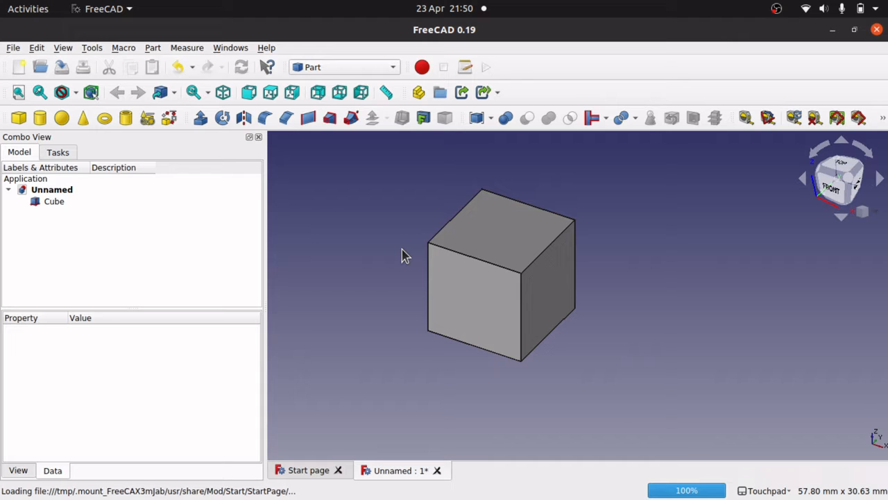
{"action": "left_click", "coordinate": [54, 202]}
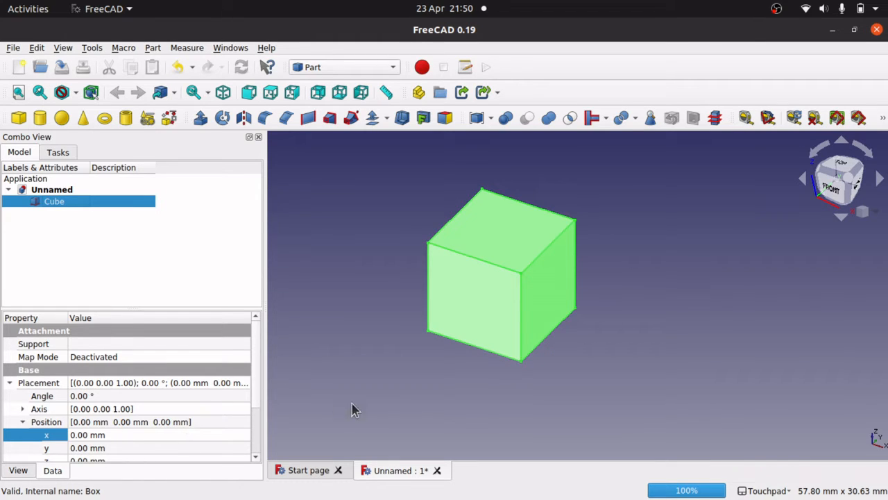
{"action": "mouse_move", "coordinate": [238, 457]}
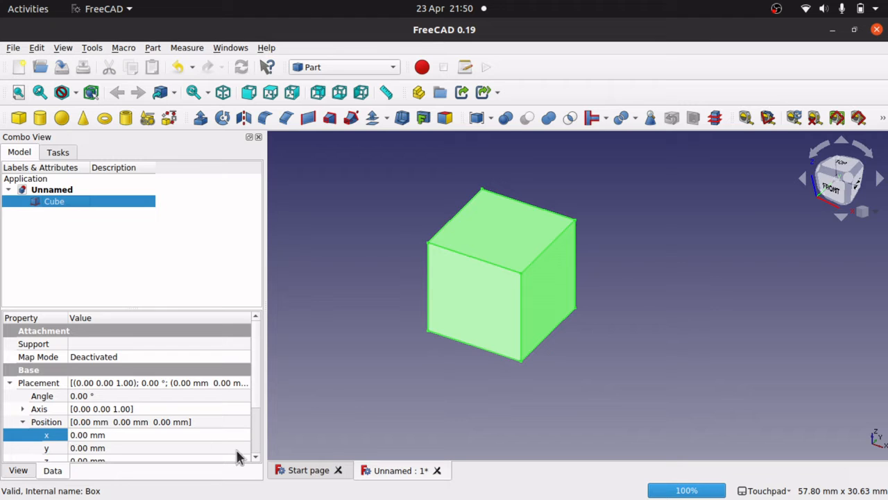
- Browse the Tools and View menus to find the Python console panel
{"action": "left_click", "coordinate": [91, 47]}
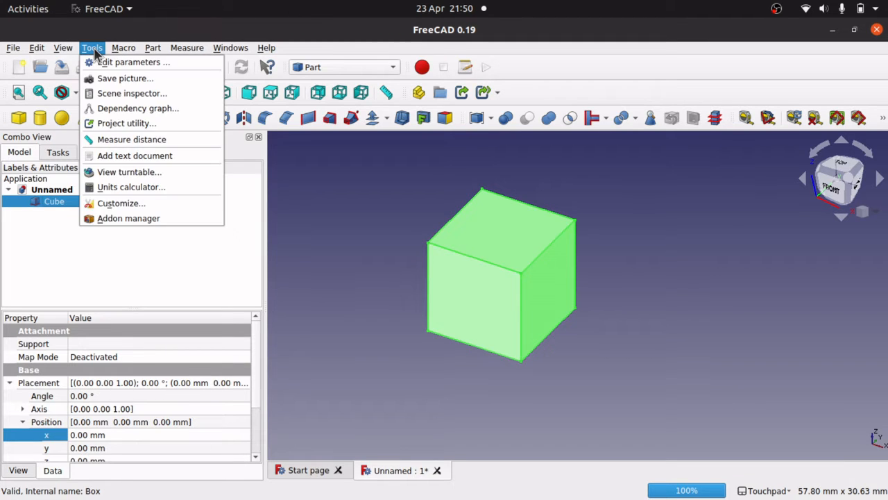
{"action": "left_click", "coordinate": [62, 47]}
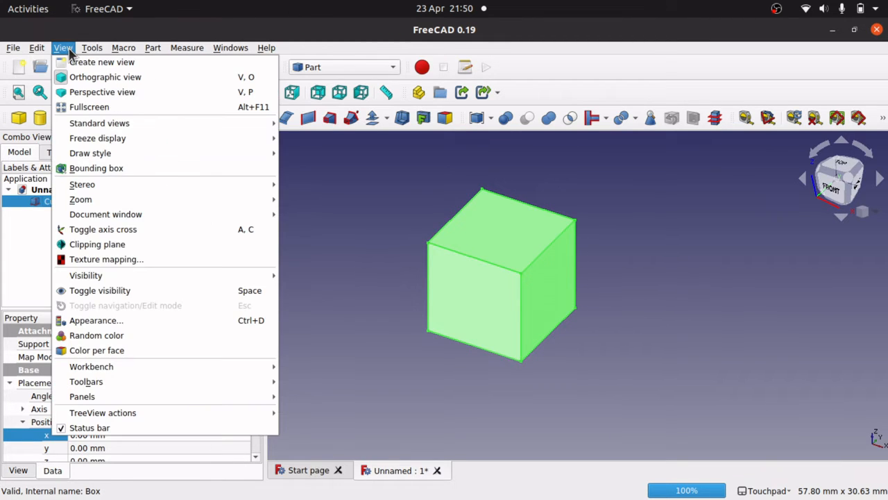
{"action": "mouse_move", "coordinate": [103, 412]}
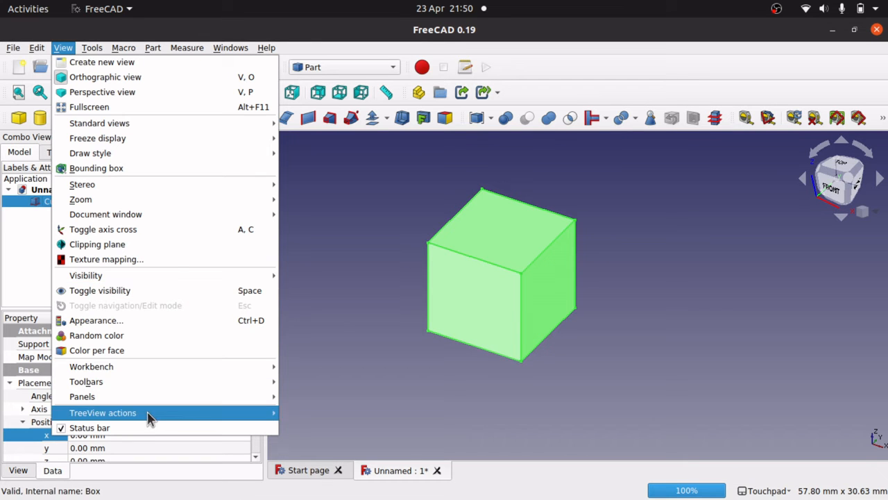
{"action": "mouse_move", "coordinate": [82, 396]}
{"action": "type", "text": "F"}
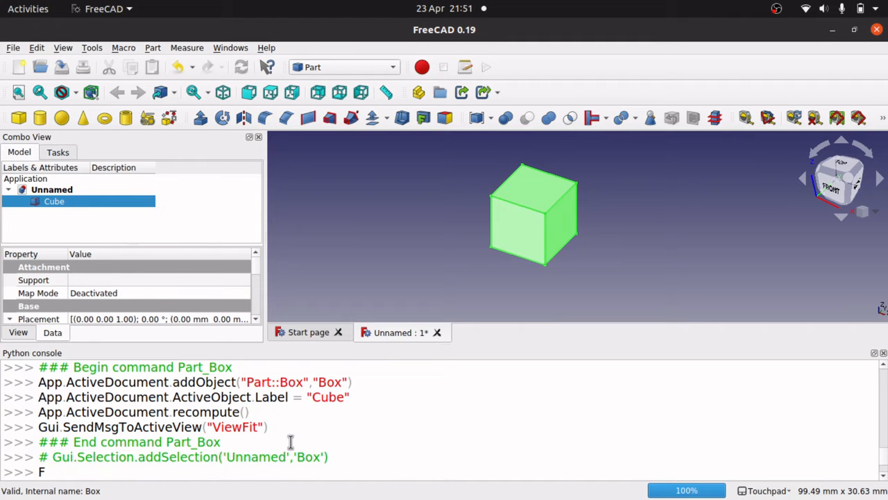
{"action": "key", "text": "BackSpace"}
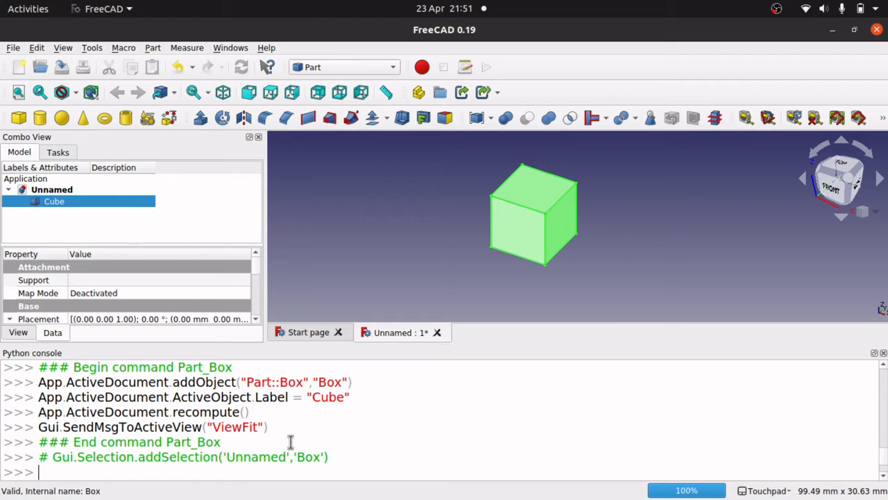
{"action": "type", "text": "App."}
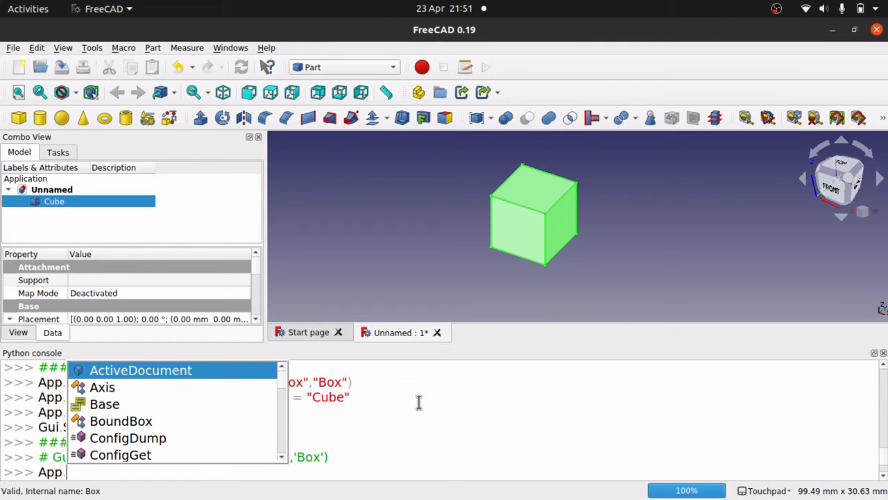
{"action": "mouse_move", "coordinate": [377, 437]}
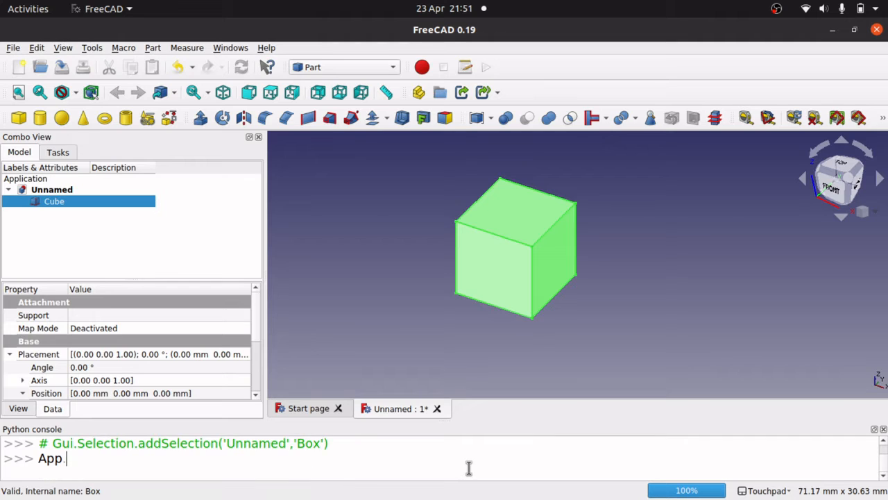
{"action": "type", "text": "."}
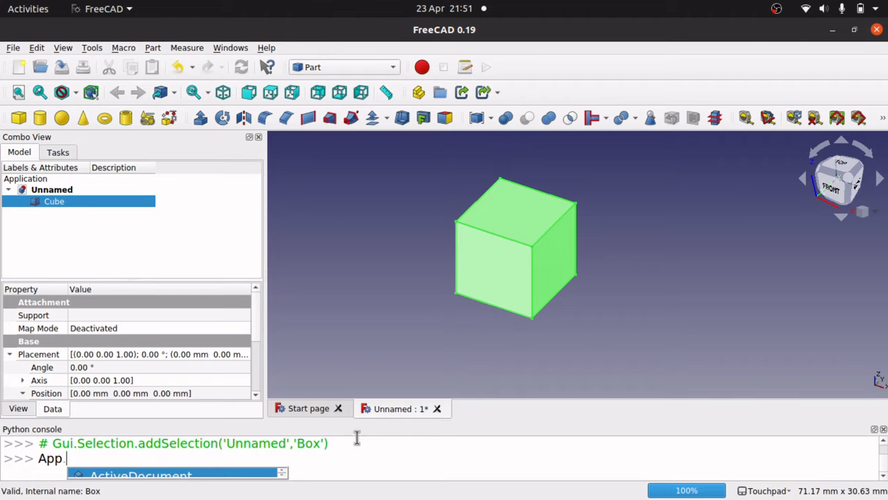
{"action": "mouse_move", "coordinate": [485, 418]}
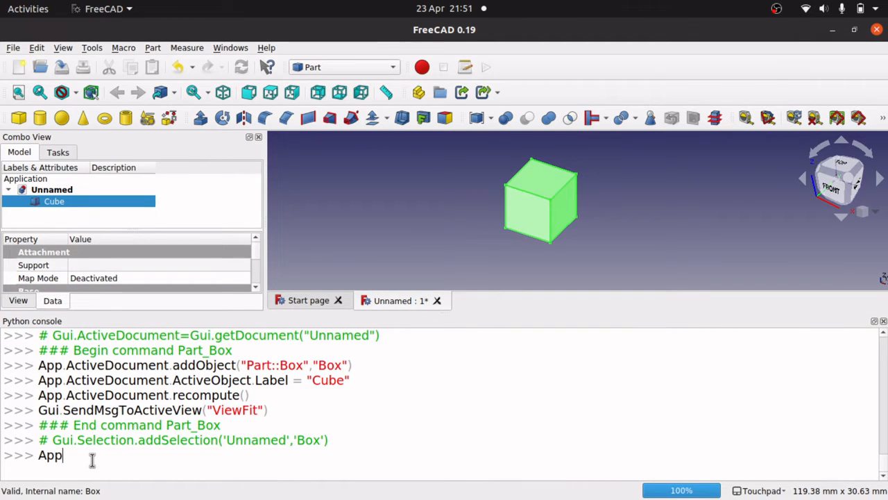
{"action": "type", "text": "."}
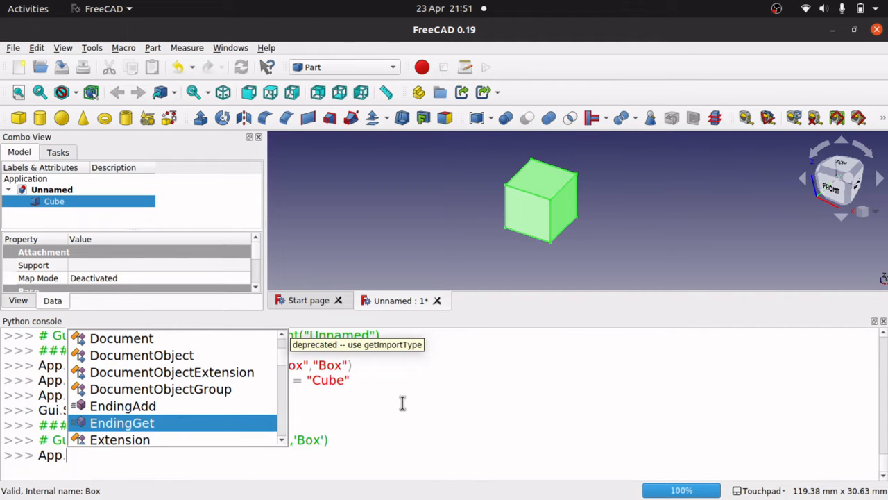
{"action": "scroll", "scroll_direction": "down", "scroll_amount": 3}
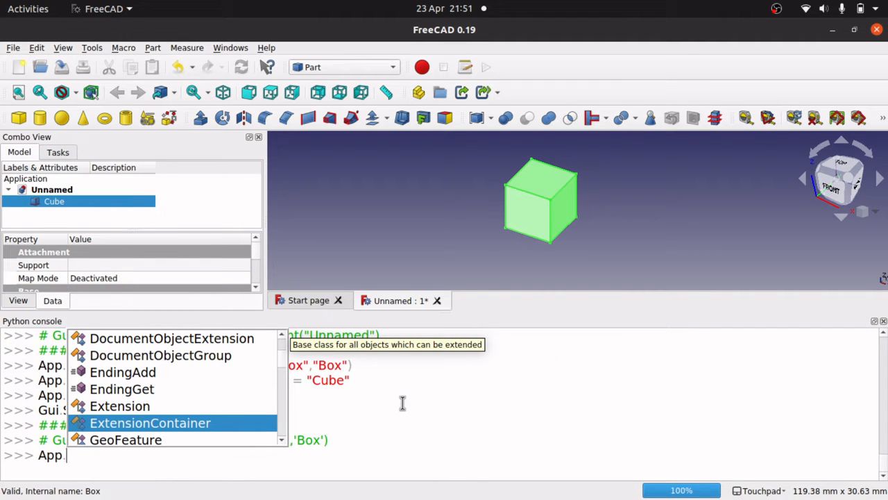
{"action": "key", "text": "Escape"}
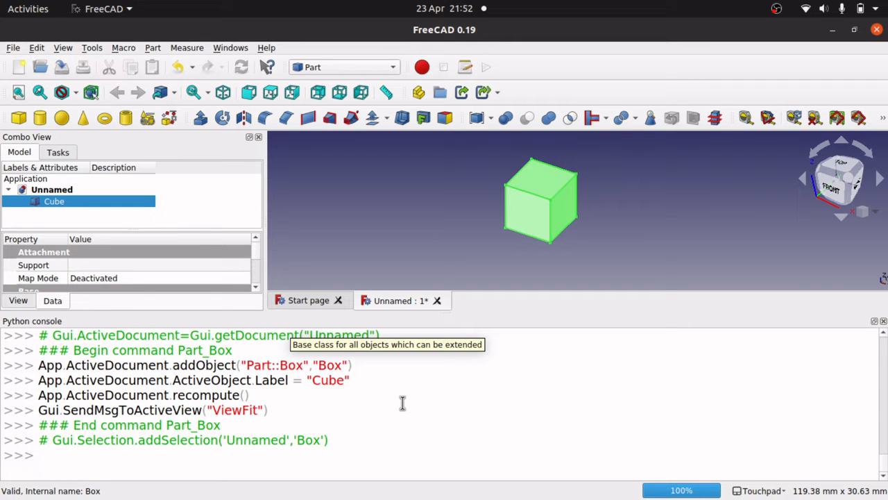
{"action": "mouse_move", "coordinate": [466, 241]}
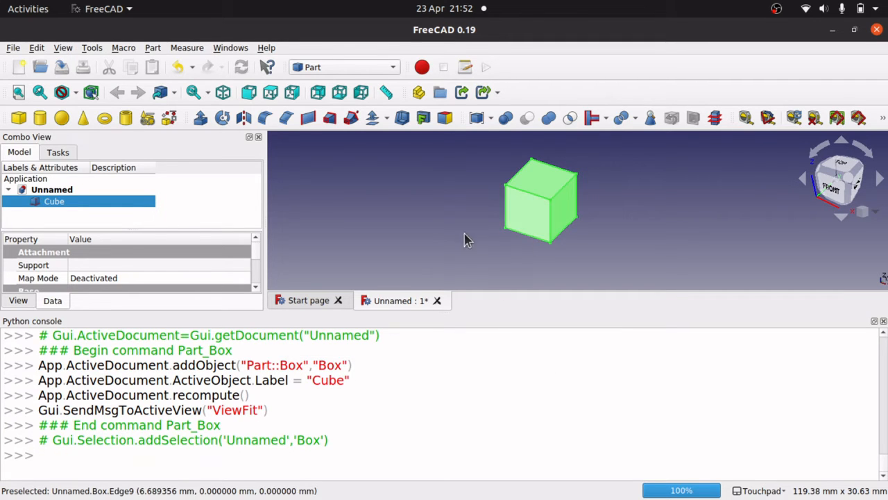
{"action": "mouse_move", "coordinate": [527, 208]}
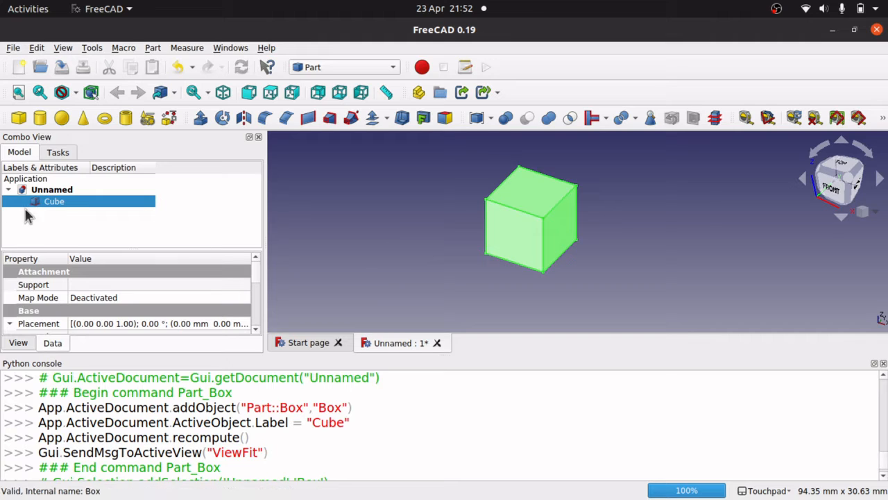
- Transform the cube 5 mm along Y, giving position 0, 5, 0 mm
{"action": "right_click", "coordinate": [54, 200]}
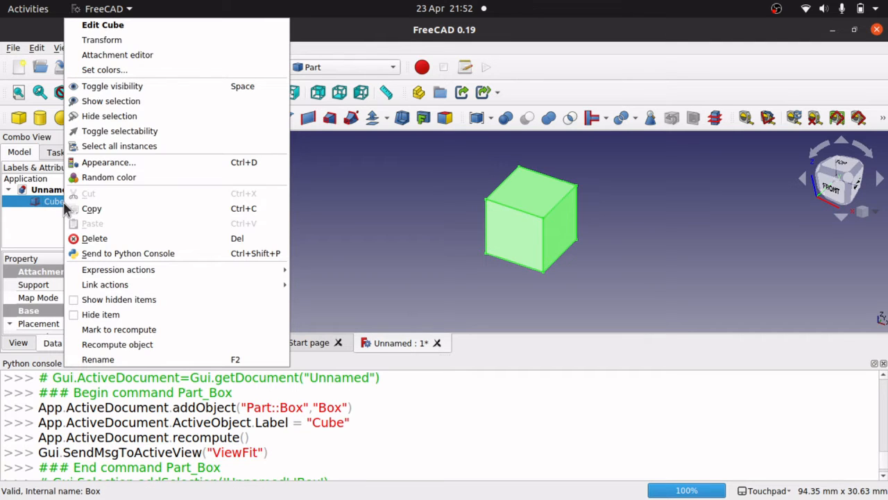
{"action": "mouse_move", "coordinate": [102, 40]}
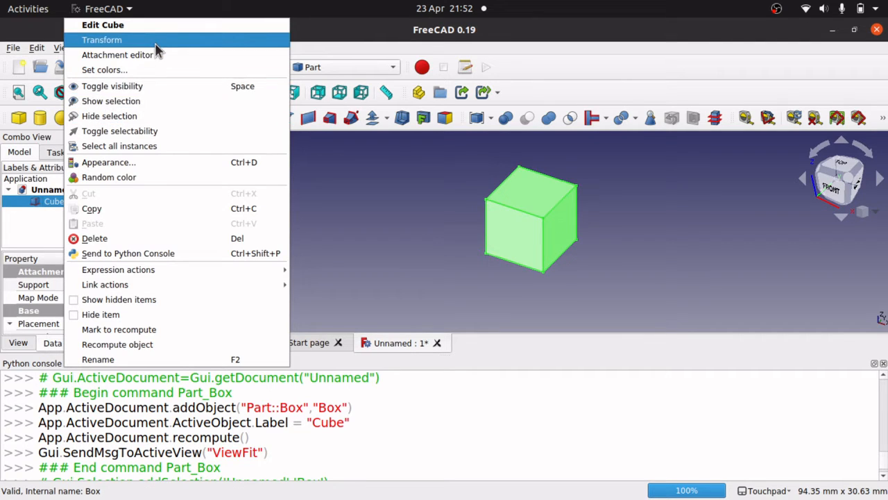
{"action": "left_click", "coordinate": [101, 39]}
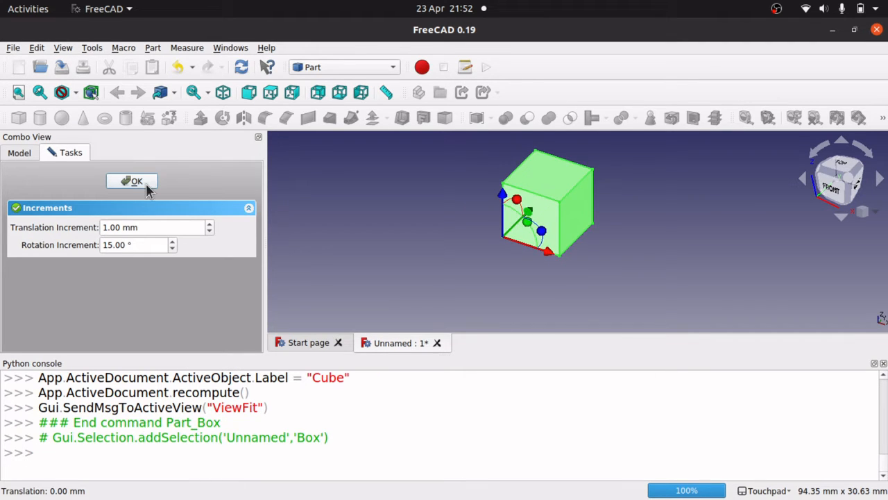
{"action": "left_click", "coordinate": [131, 180]}
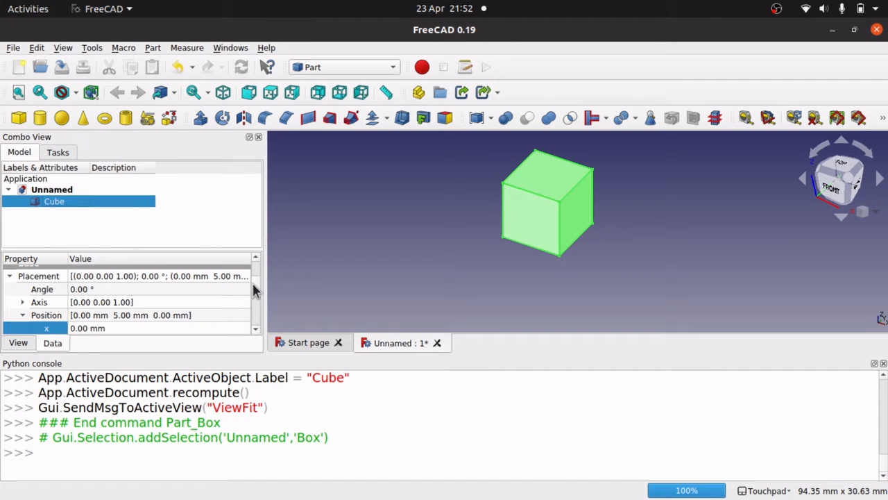
- Expand Placement > Position in the Data tab to show x 0, y 5, z 0 mm
{"action": "left_click", "coordinate": [53, 202]}
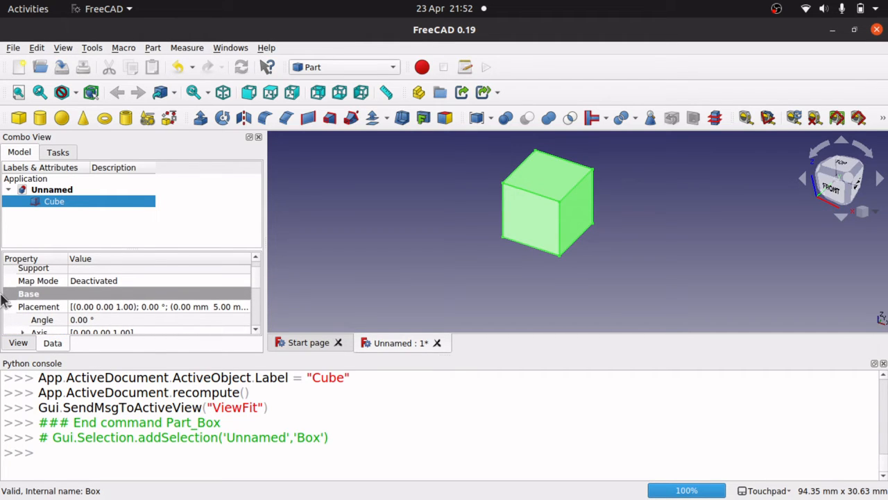
{"action": "left_click", "coordinate": [10, 306]}
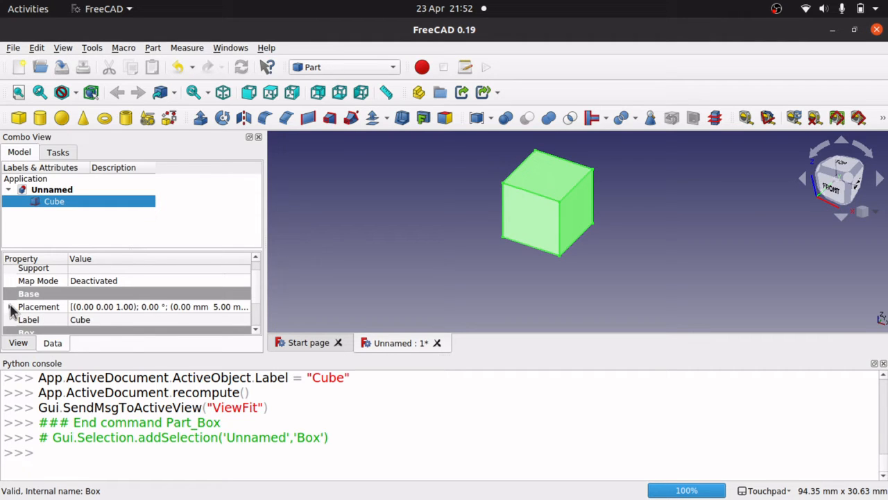
{"action": "left_click", "coordinate": [9, 306]}
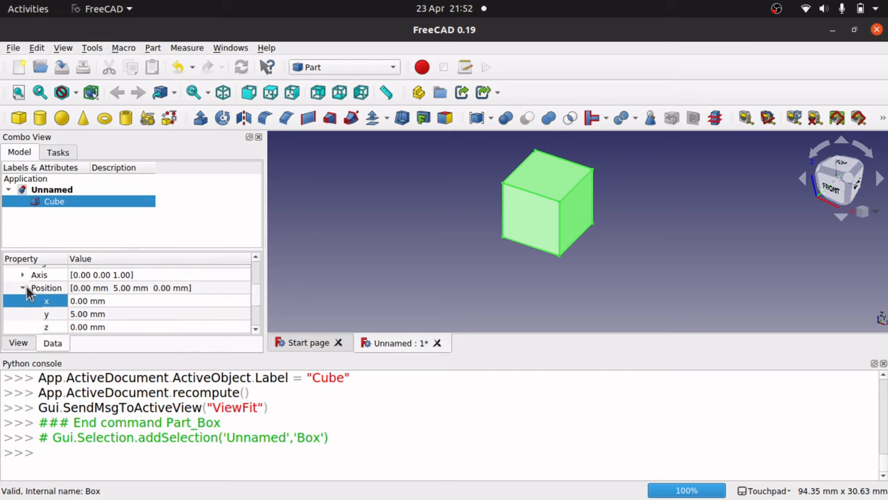
{"action": "left_click", "coordinate": [23, 287]}
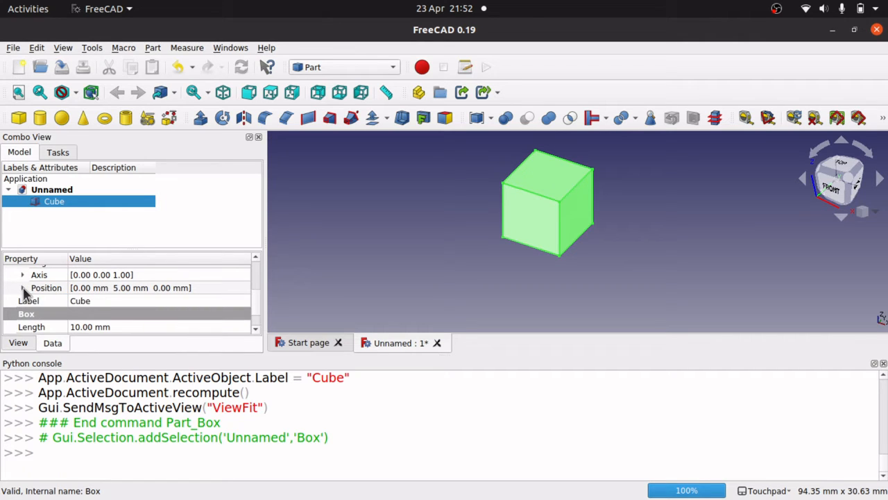
{"action": "mouse_move", "coordinate": [21, 291]}
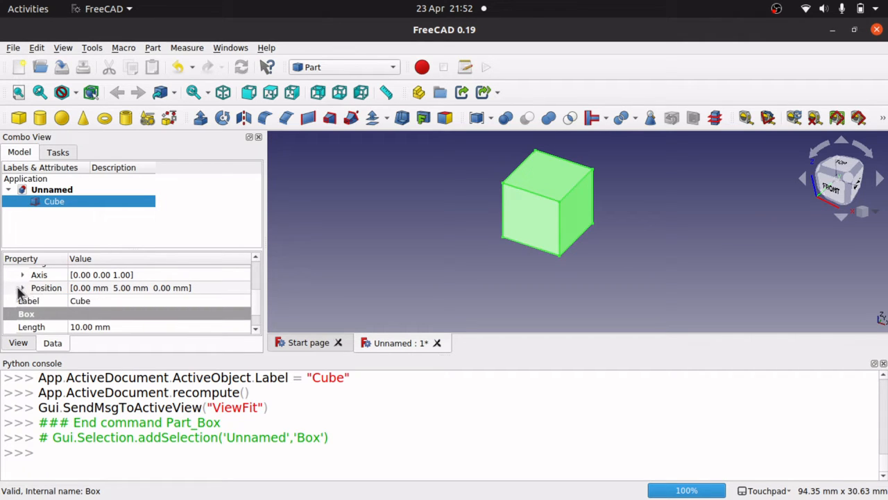
{"action": "left_click", "coordinate": [22, 287]}
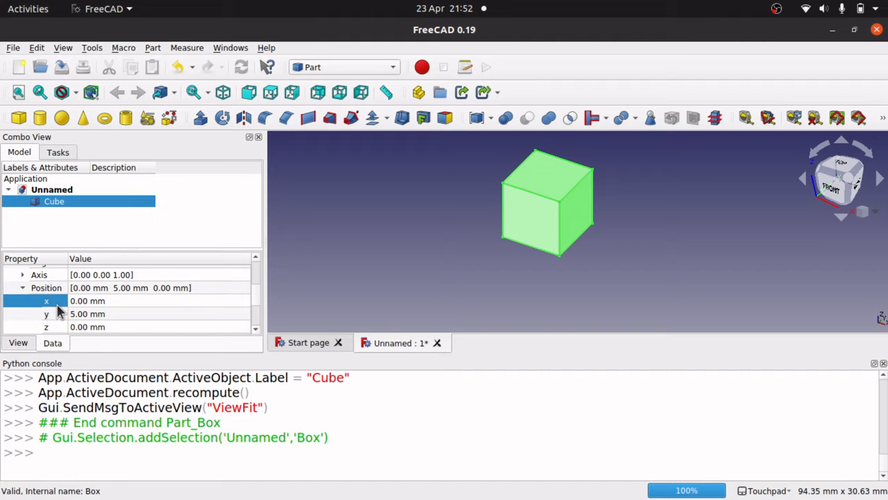
- Change the cube's Position y value to 6 mm
{"action": "double_click", "coordinate": [87, 314]}
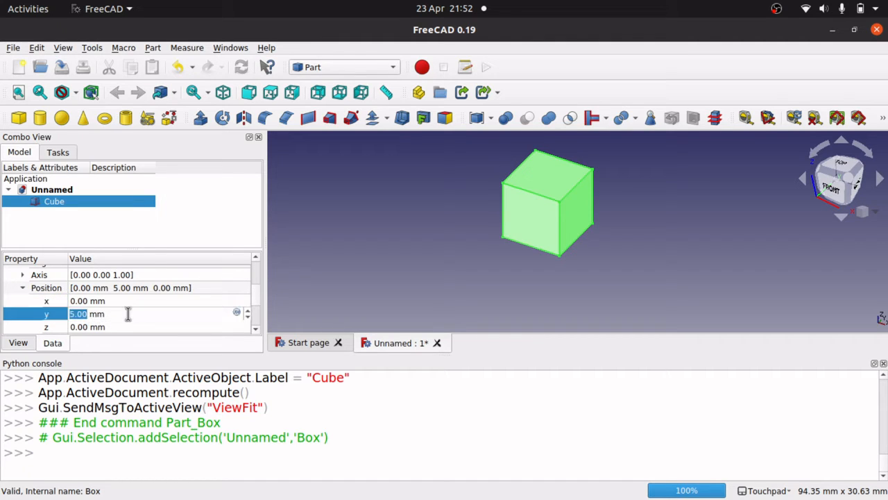
{"action": "type", "text": "6 mm"}
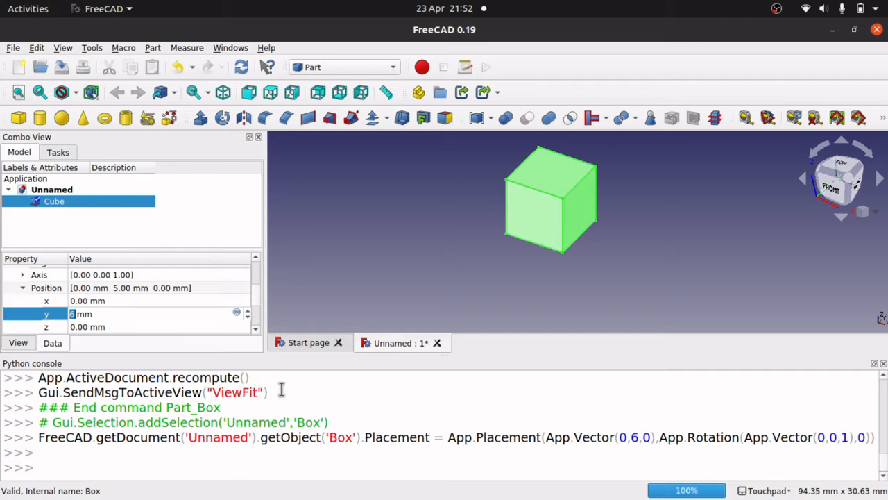
{"action": "mouse_move", "coordinate": [711, 444]}
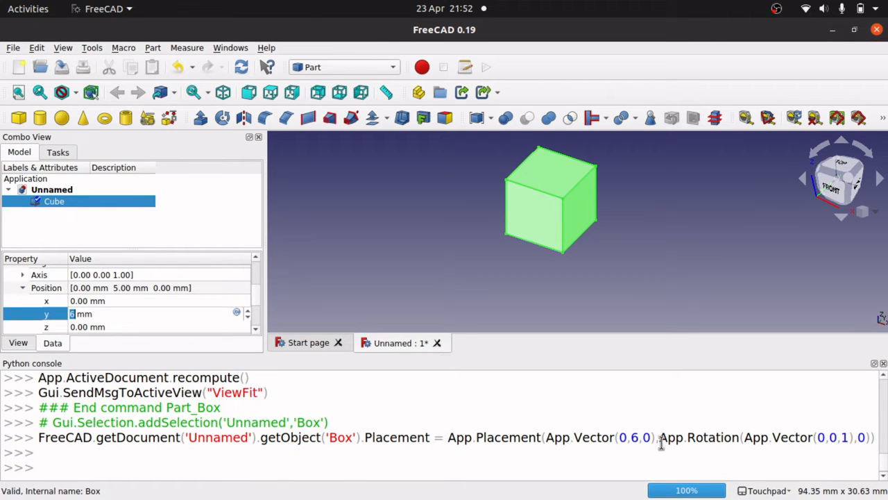
{"action": "mouse_move", "coordinate": [241, 430]}
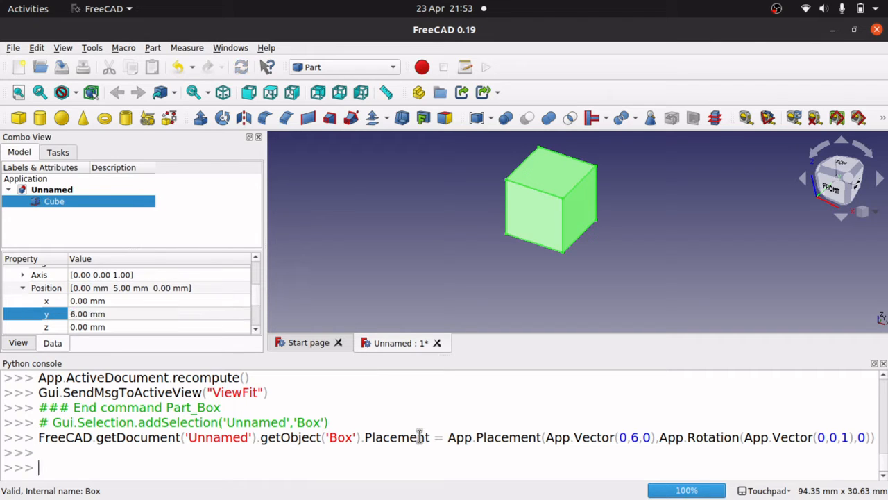
{"action": "mouse_move", "coordinate": [639, 428]}
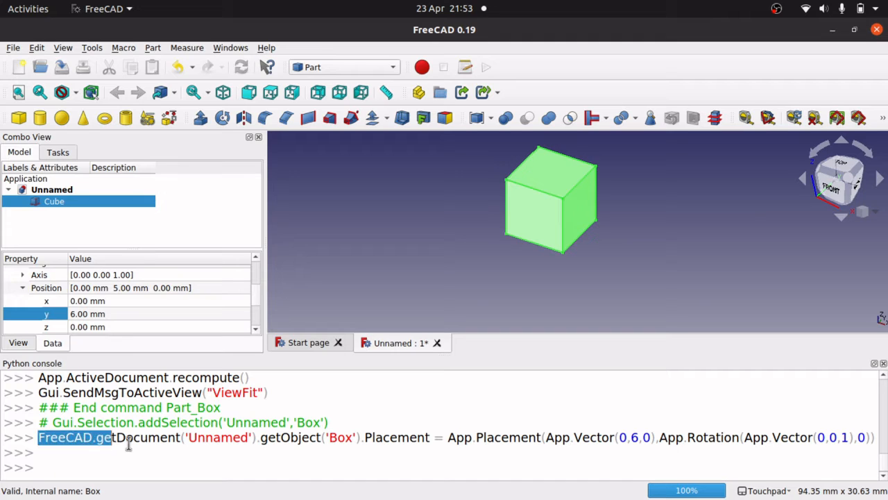
{"action": "left_click_drag", "start_coordinate": [111, 437], "coordinate": [375, 437]}
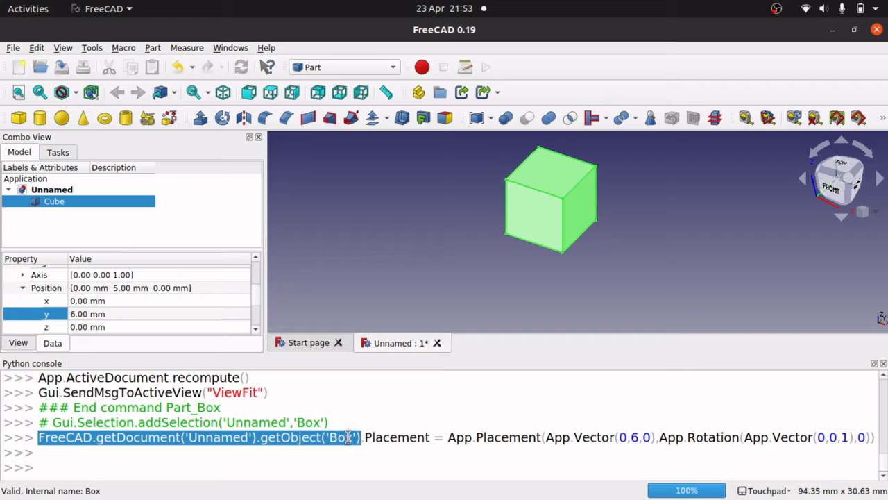
{"action": "mouse_move", "coordinate": [249, 307]}
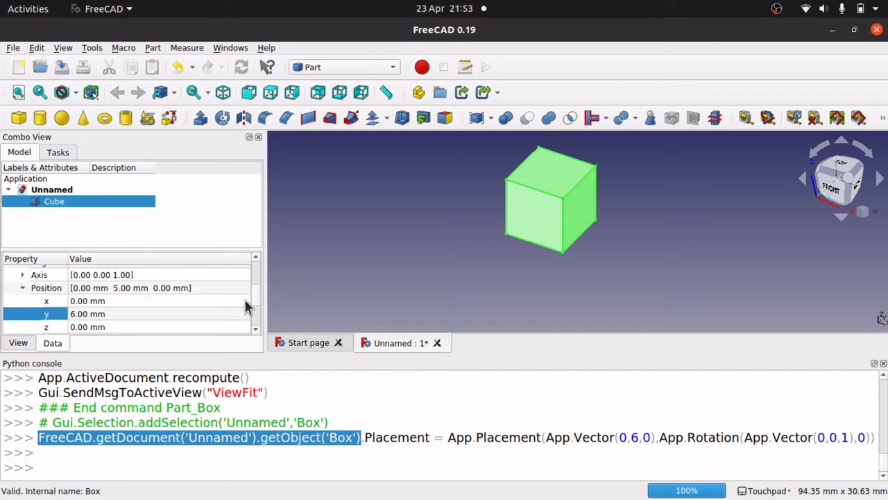
{"action": "mouse_move", "coordinate": [408, 437]}
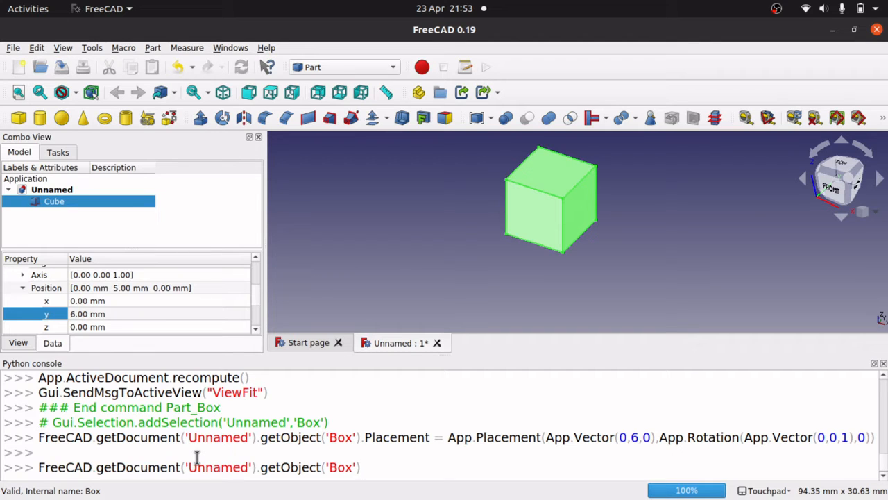
{"action": "type", "text": "."}
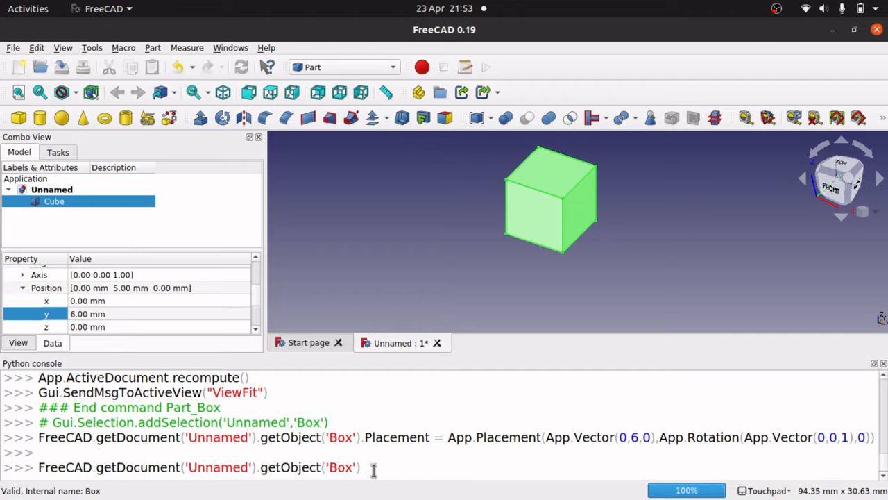
{"action": "type", "text": "U"}
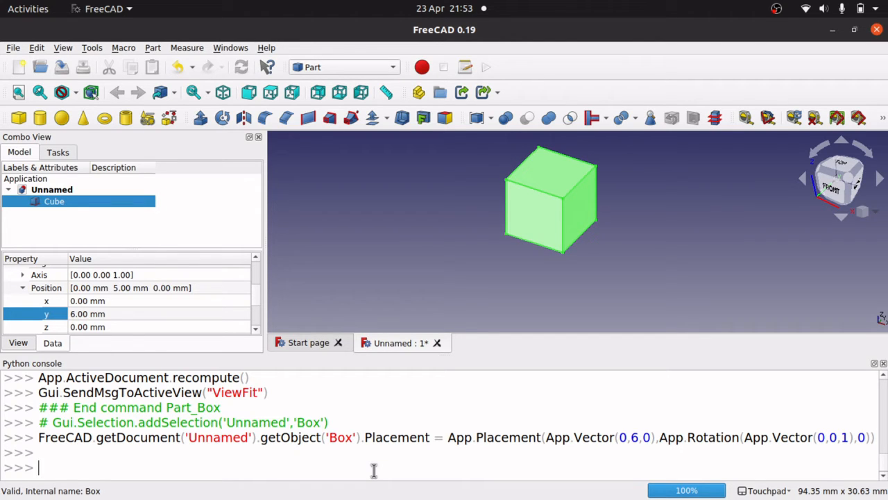
- Enter myBox = FreeCAD.getDocument('Unnamed').getObject('Box') in the Python console
{"action": "type", "text": "my"}
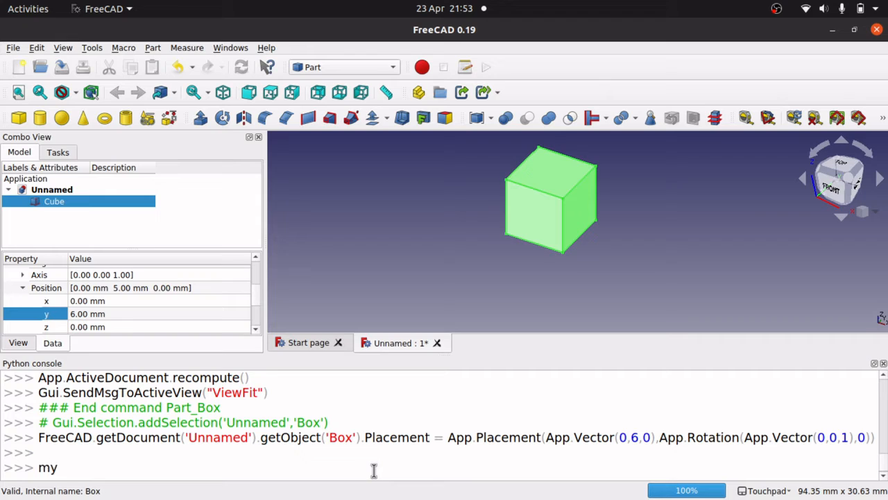
{"action": "type", "text": "Box"}
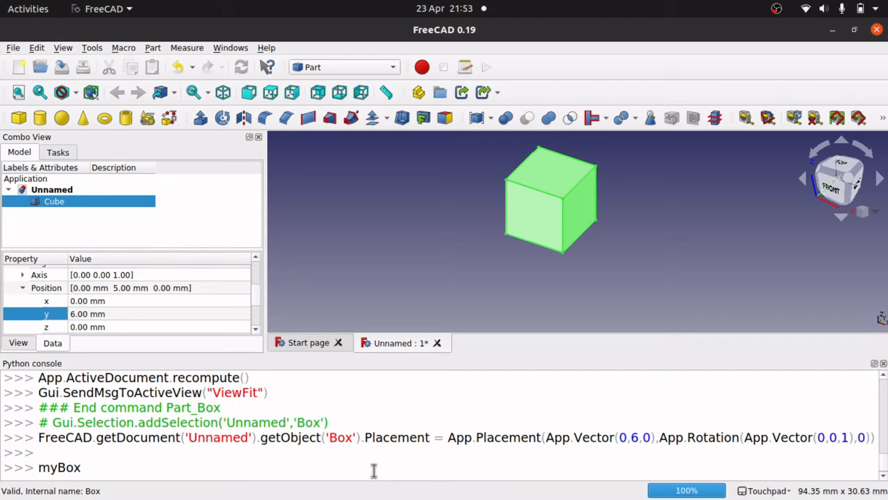
{"action": "type", "text": "="}
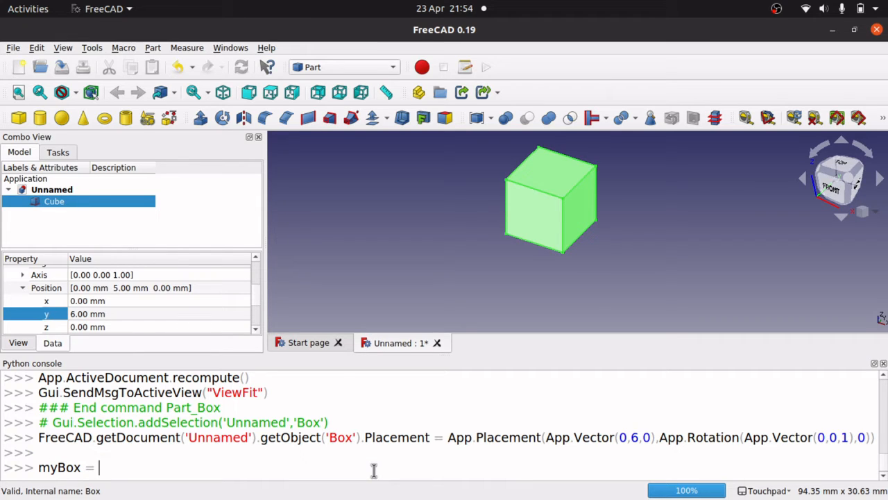
{"action": "type", "text": "FreeCAD.getDocument('Unnamed').getObject('Box')"}
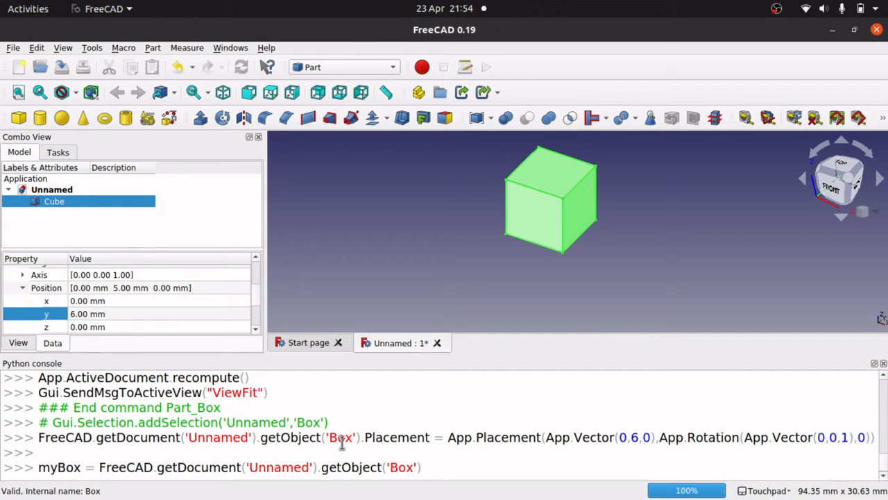
{"action": "type", "text": "m"}
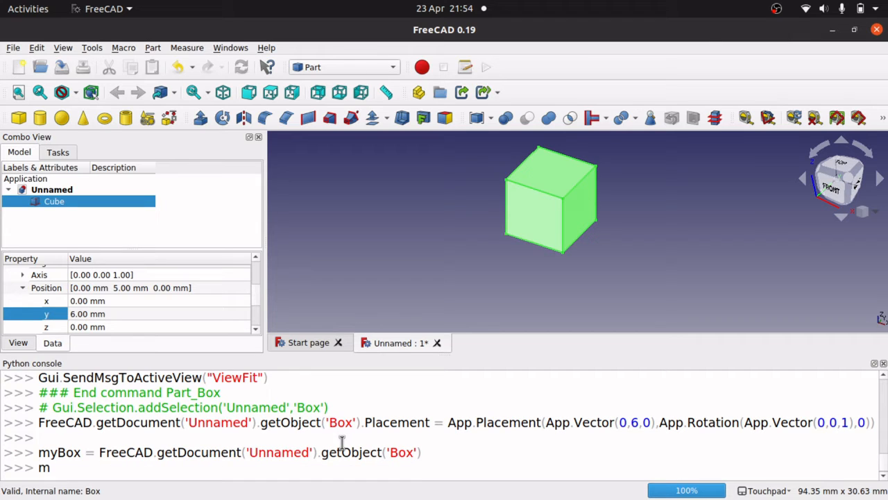
- Type myBox., browse the autocomplete property list, and continue toward Placement
{"action": "type", "text": "."}
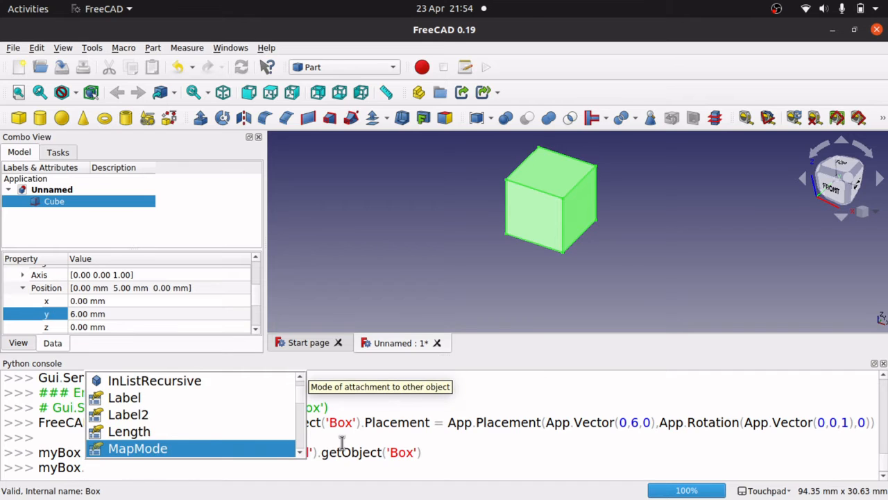
{"action": "scroll", "scroll_direction": "down", "scroll_amount": 3}
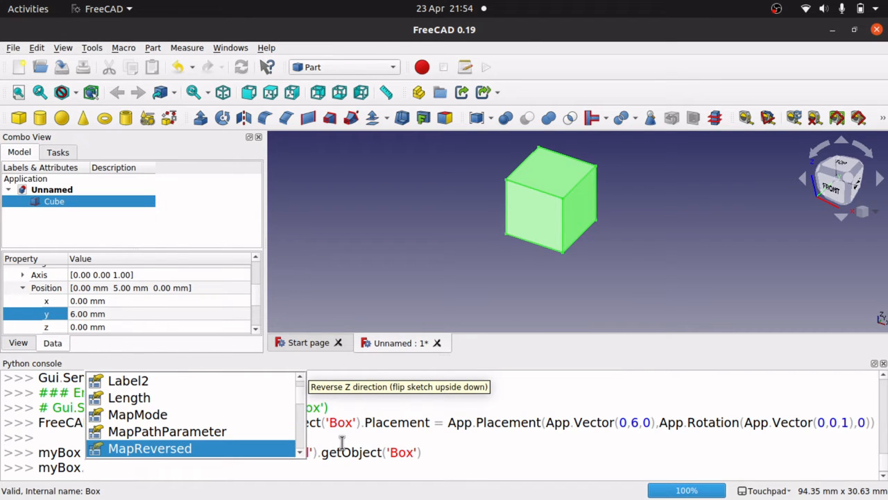
{"action": "type", "text": "P"}
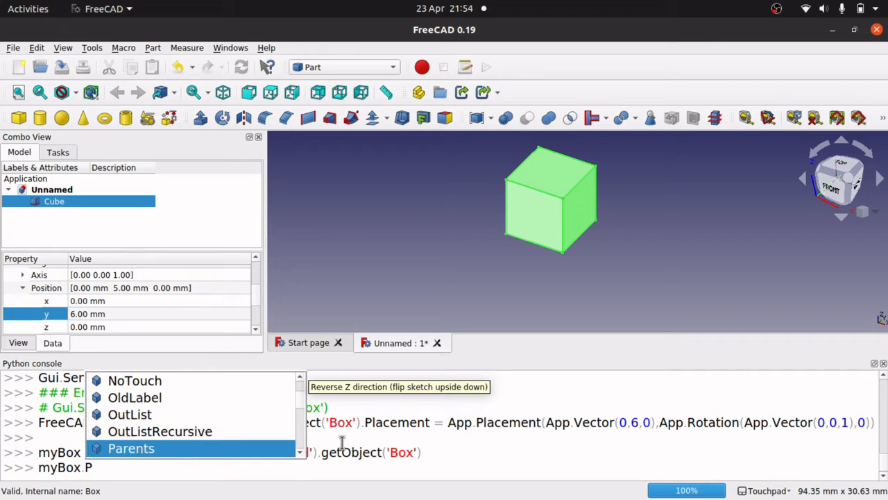
{"action": "type", "text": "la"}
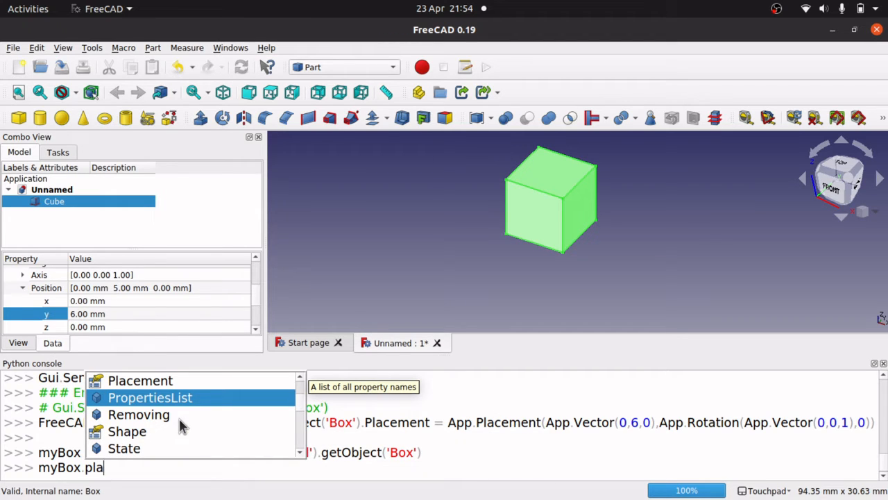
{"action": "mouse_move", "coordinate": [138, 414]}
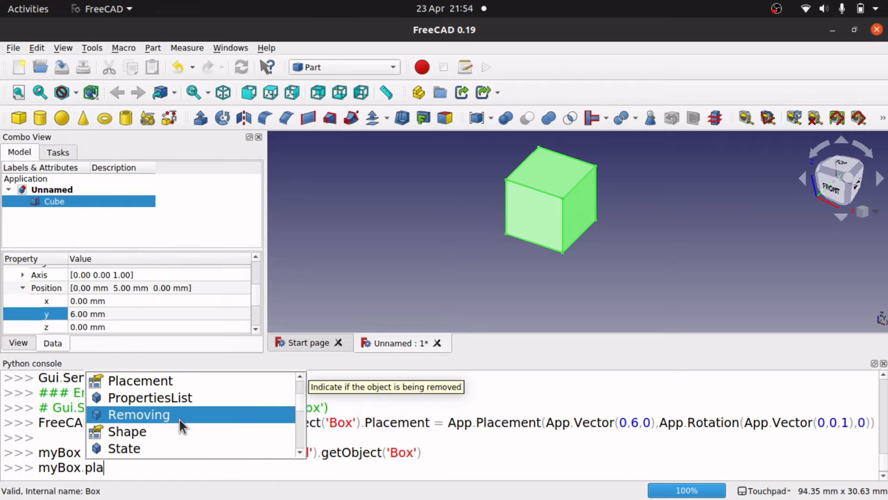
{"action": "mouse_move", "coordinate": [150, 397]}
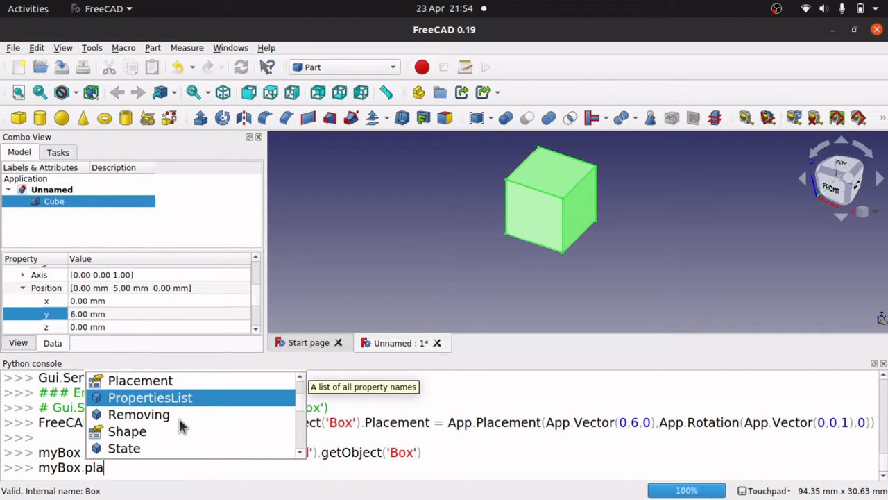
{"action": "mouse_move", "coordinate": [139, 415]}
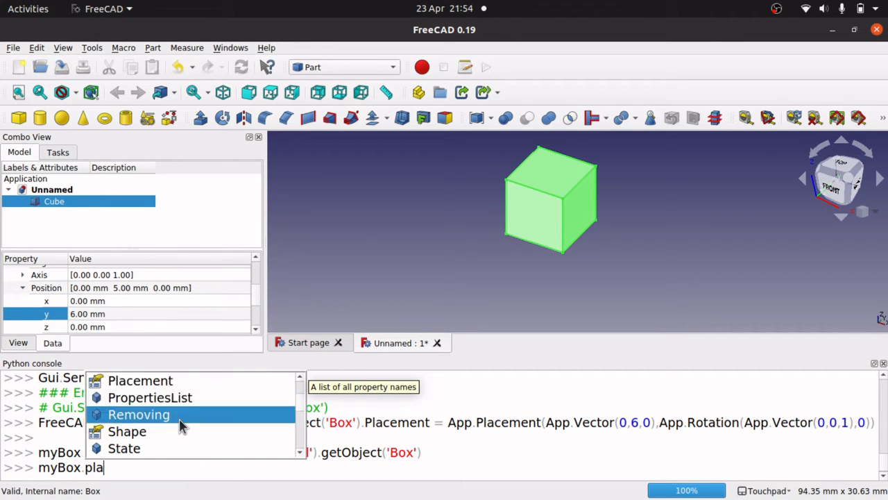
{"action": "mouse_move", "coordinate": [141, 381]}
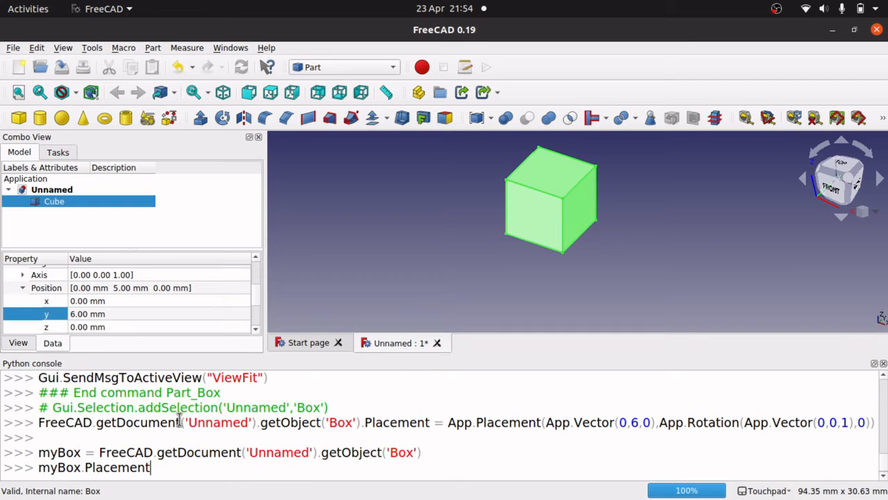
- Add 1 mm to myBox.Placement.Base.x five times, moving the box to x 5 mm
{"action": "type", "text": "."}
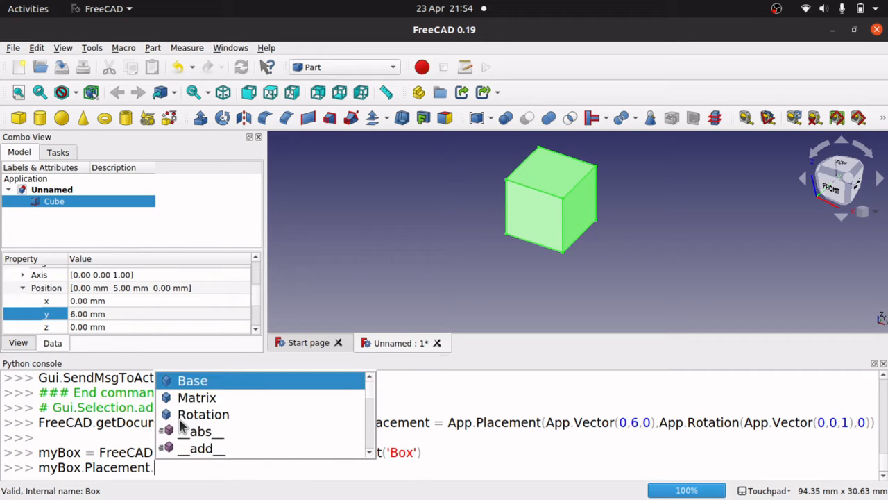
{"action": "mouse_move", "coordinate": [192, 380]}
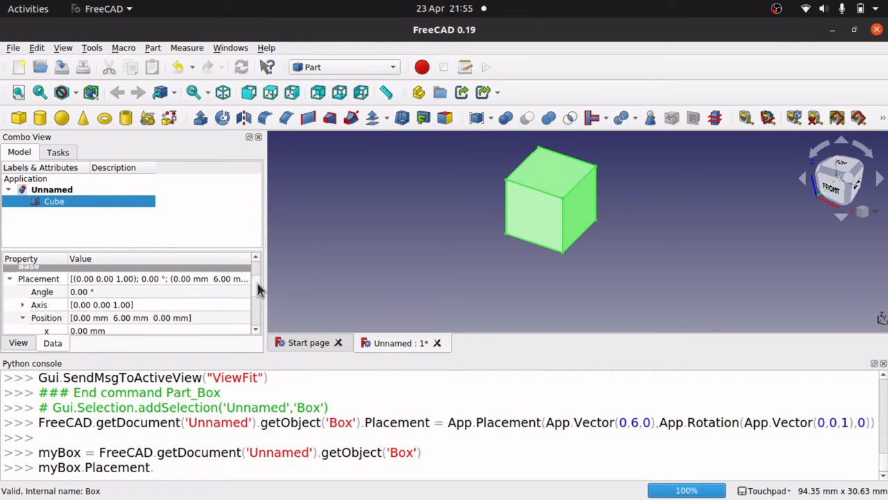
{"action": "scroll", "scroll_direction": "down", "scroll_amount": 3}
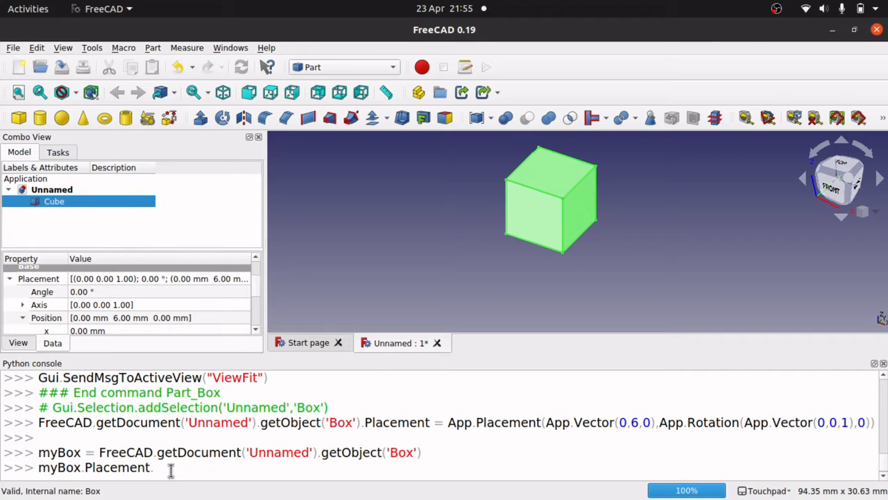
{"action": "type", "text": ".Base"}
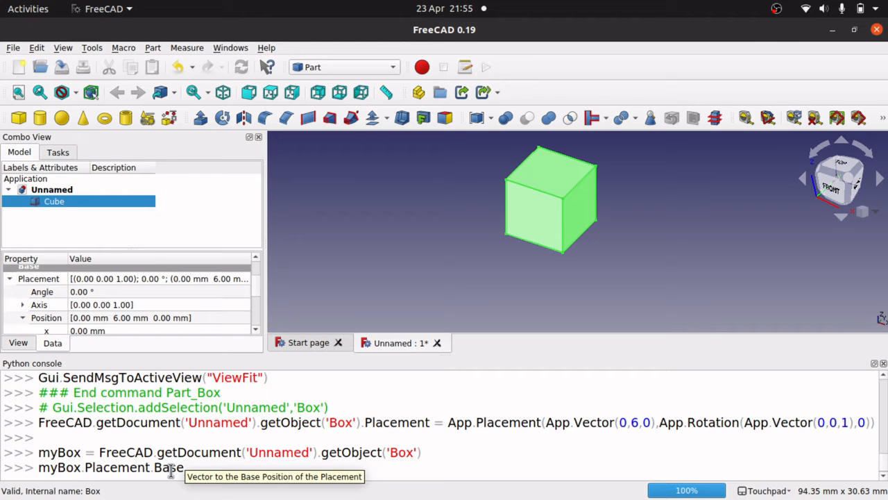
{"action": "type", "text": ".x +=1"}
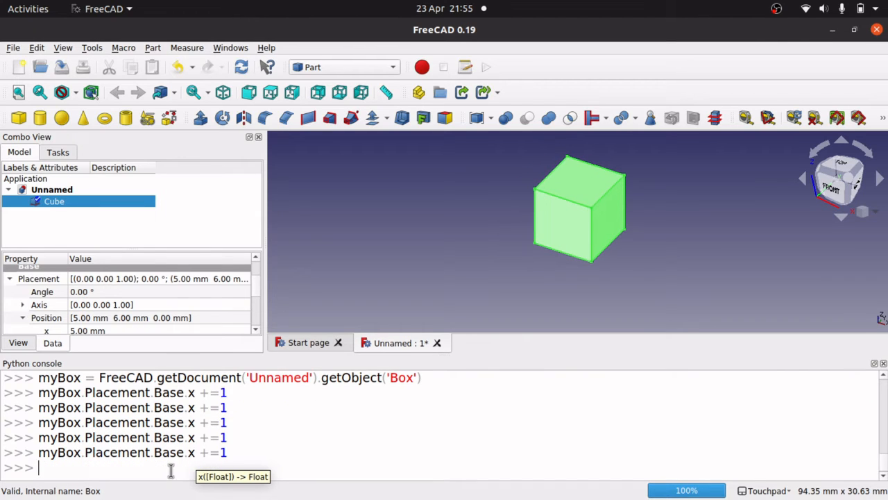
- Run myBox.Placement.Base.x +=1 again and start a new myBox.Placement line
{"action": "type", "text": "myBox.Placement.Base.x +=1"}
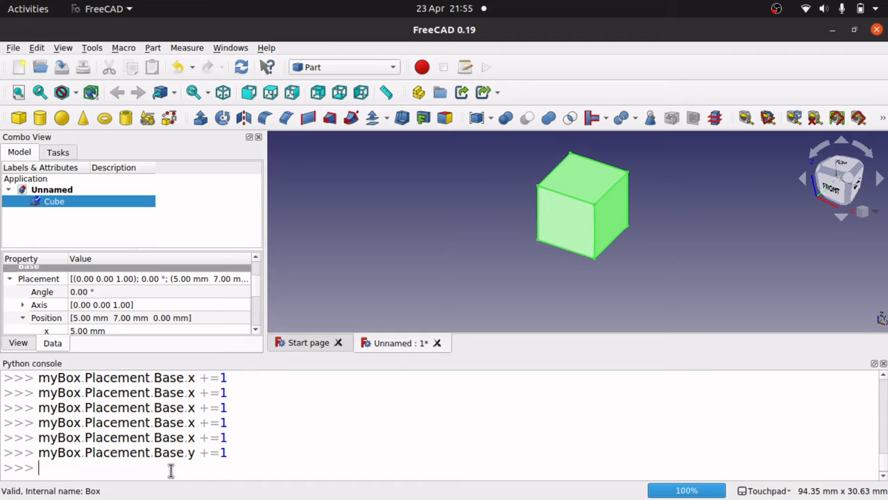
{"action": "type", "text": "myb"}
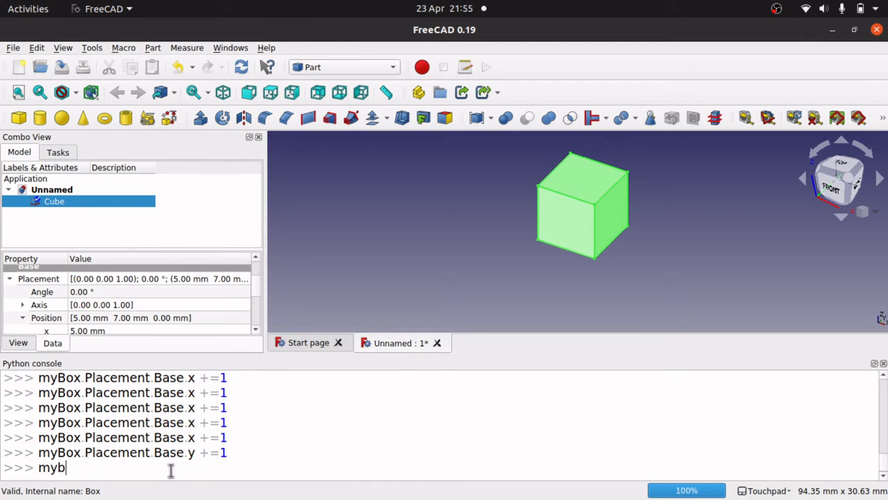
{"action": "type", "text": "o"}
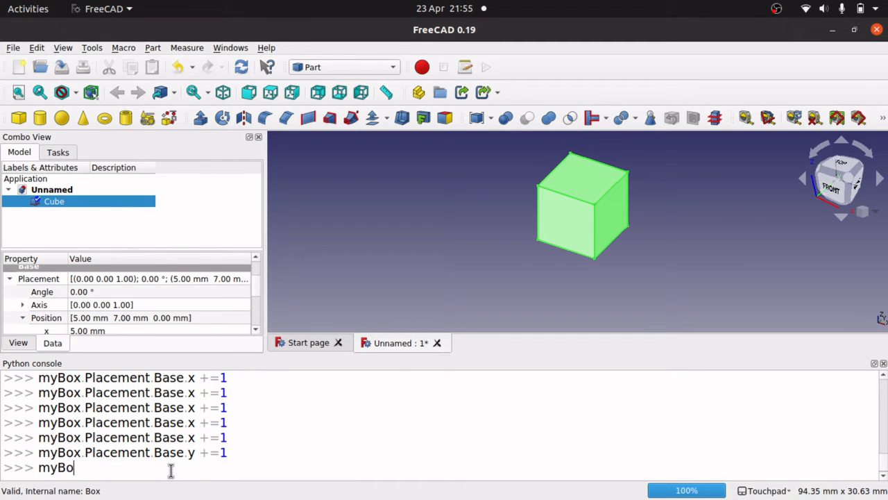
{"action": "type", "text": ".Placement"}
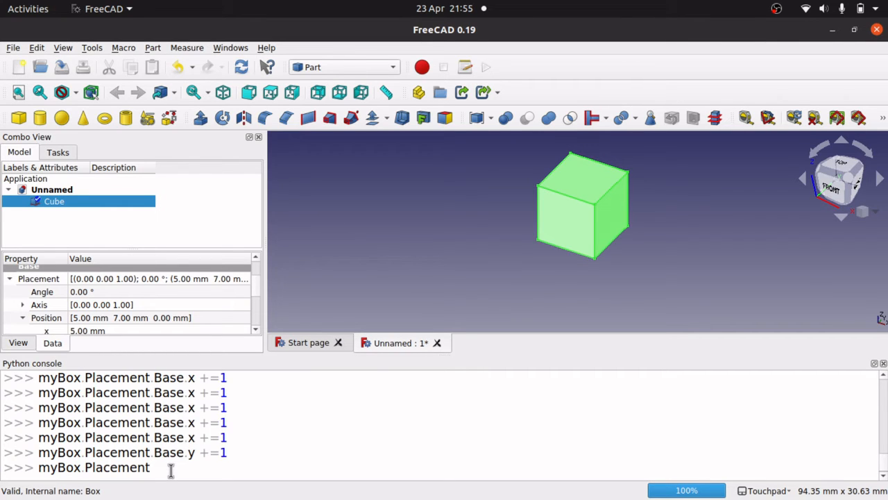
- Enter myBox.Placement.move(0,1,0) in the console, which fails with a one-argument TypeError
{"action": "type", "text": ".move"}
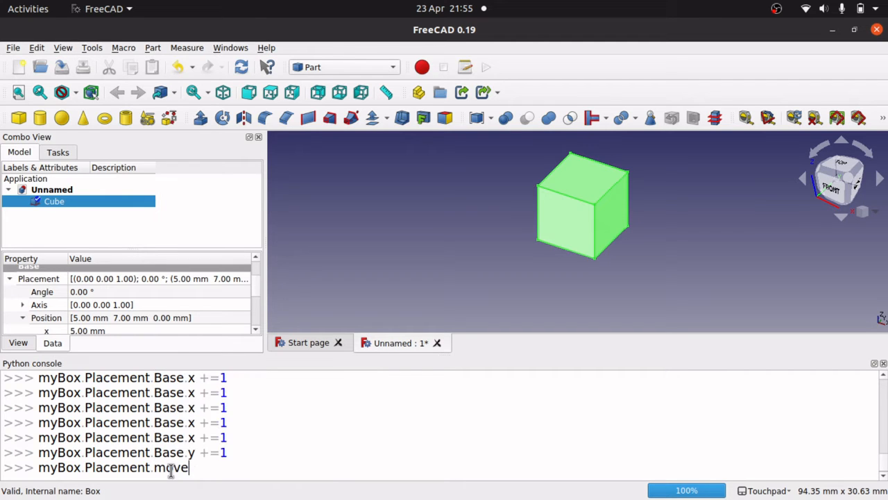
{"action": "type", "text": "("}
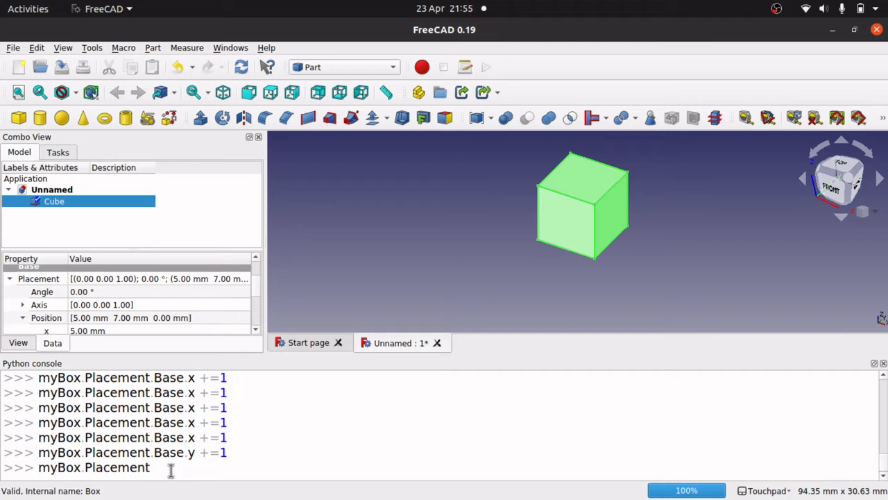
{"action": "type", "text": "move"}
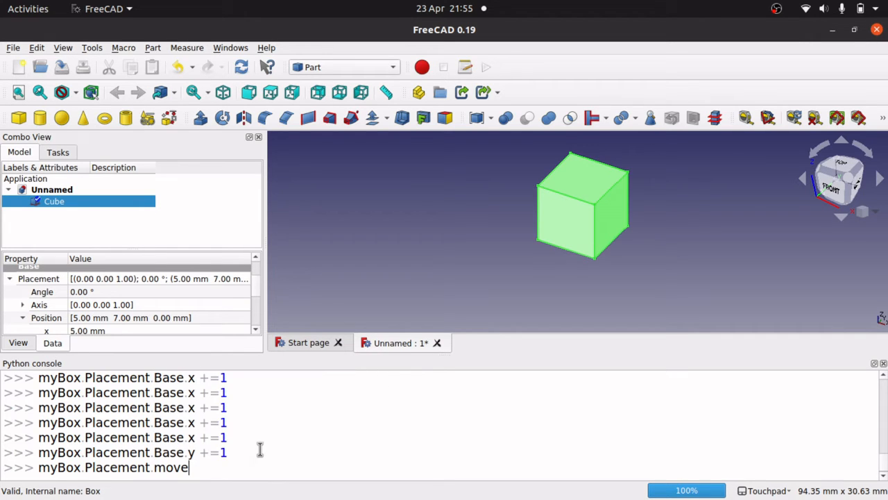
{"action": "type", "text": "("}
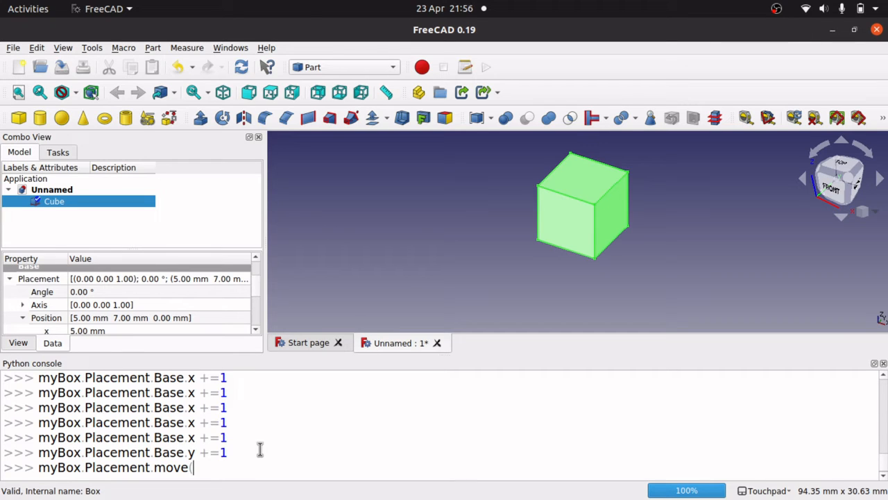
{"action": "type", "text": "0,1,0"}
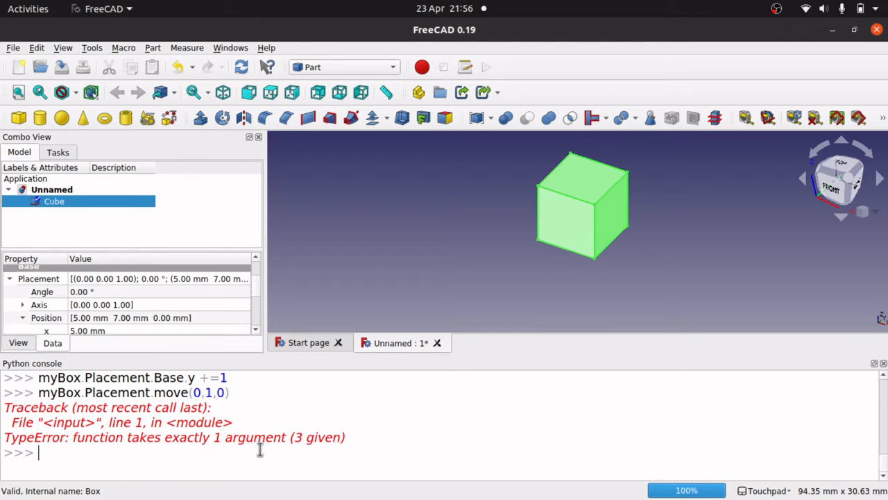
- Run myBox.Placement.move(App.Vector(0,1,0)) twice, bringing the box to 5, 9, 0 mm
{"action": "type", "text": "myBox.Placement.move(0,1,0)"}
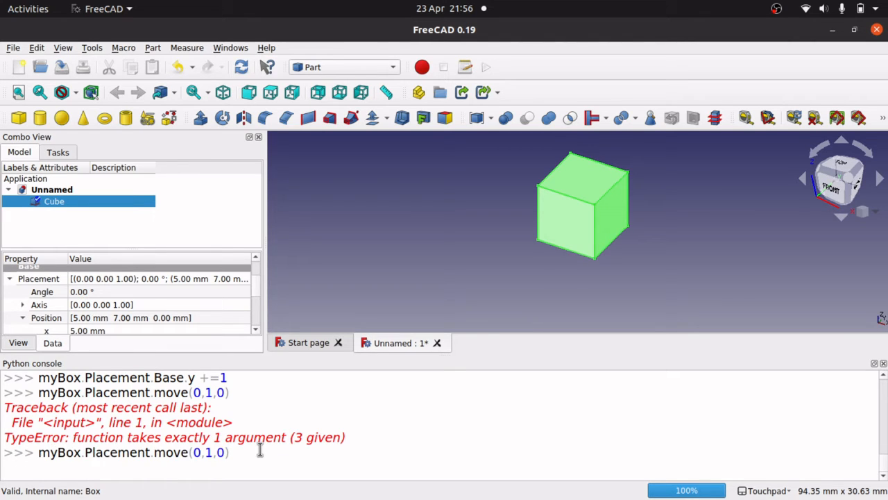
{"action": "type", "text": "A"}
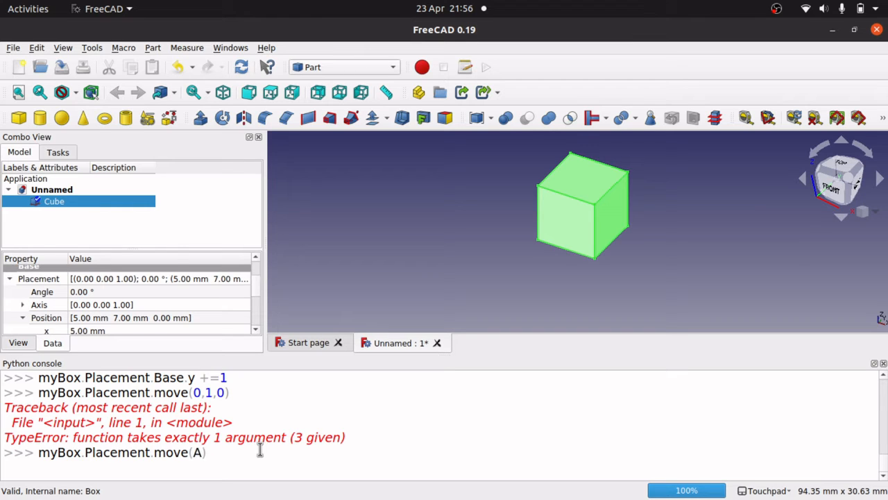
{"action": "type", "text": "pp."}
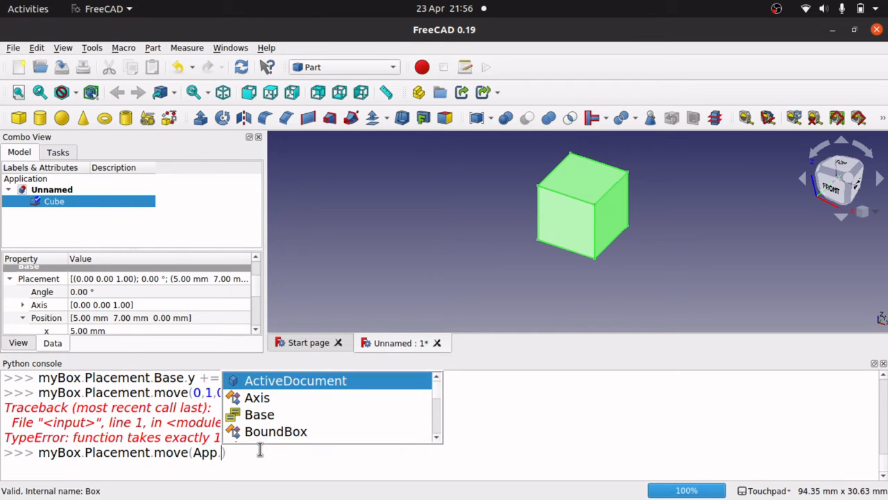
{"action": "type", "text": "Vector("}
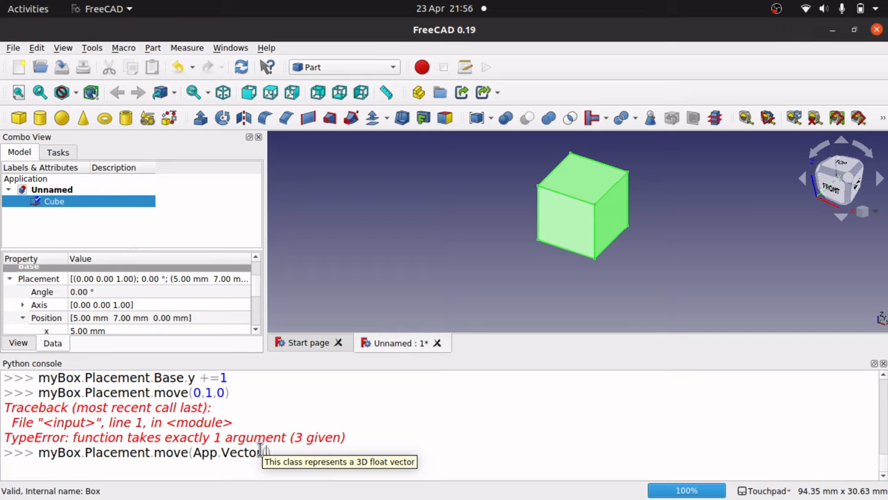
{"action": "type", "text": "0"}
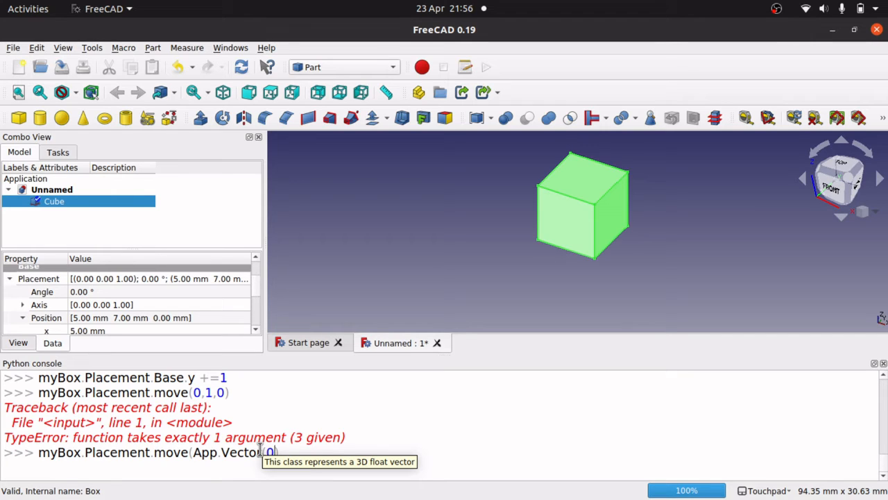
{"action": "type", "text": ")"}
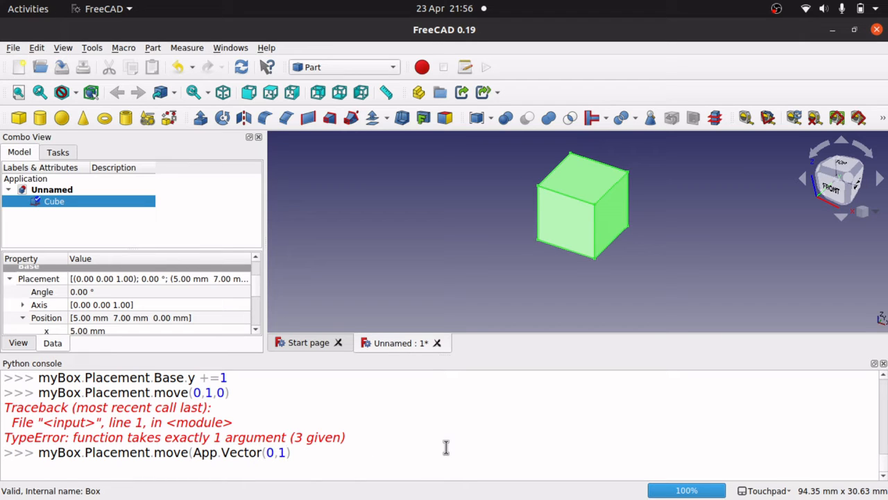
{"action": "type", "text": ",0)"}
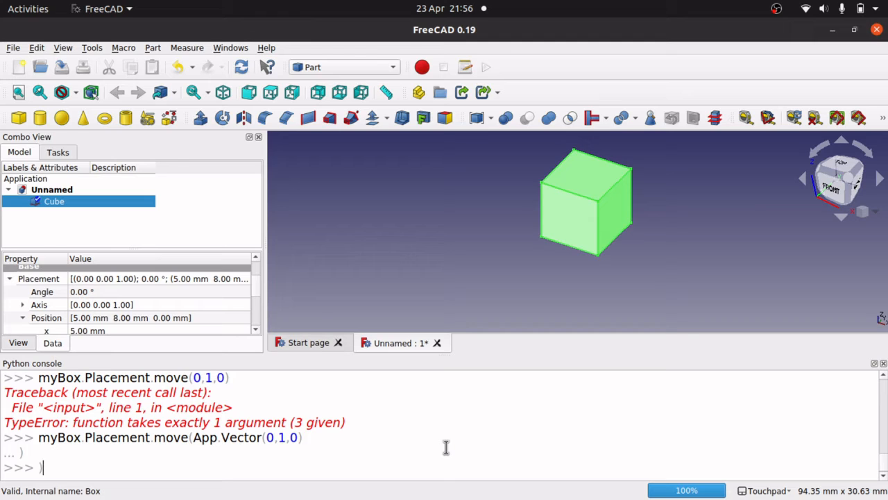
{"action": "type", "text": "myBox.Placement.move(App.Vector(0,1,0))"}
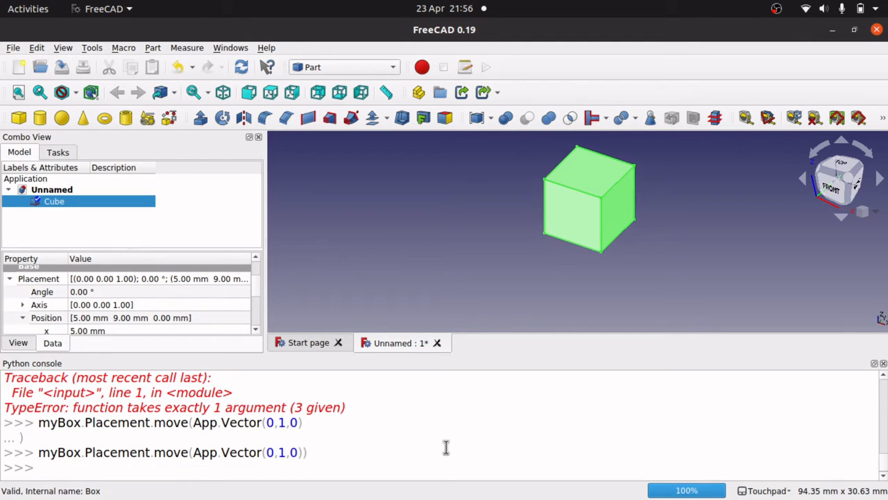
- Recall and rerun vector moves, including App.Vector(-1,-1,0), placing the box at 12, -5, -3 mm
{"action": "type", "text": "myBox.Placement.move(App.Vector(0,1,0))"}
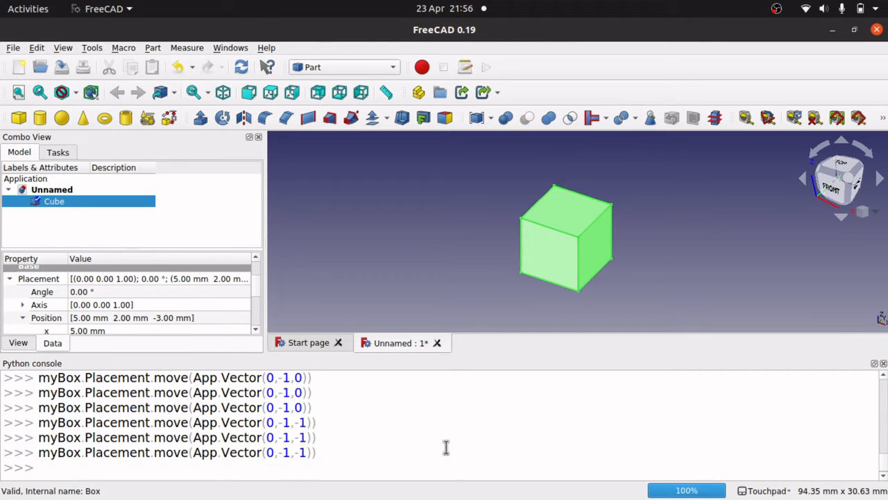
{"action": "key", "text": "Return"}
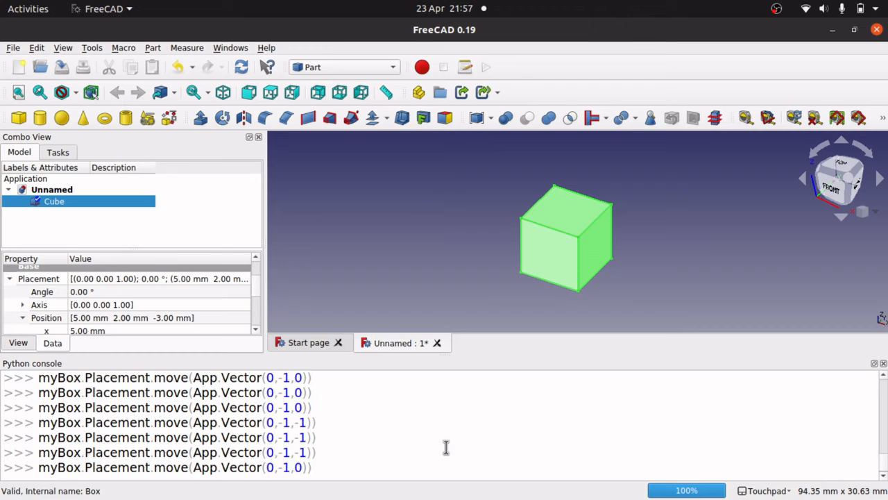
{"action": "type", "text": "myBox.Placement.move(App.Vector(-1,-1,0))"}
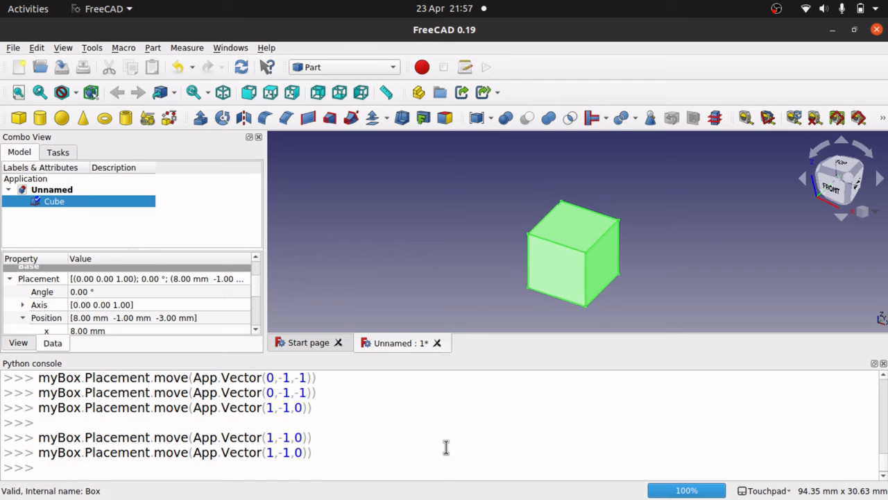
{"action": "key", "text": "Return"}
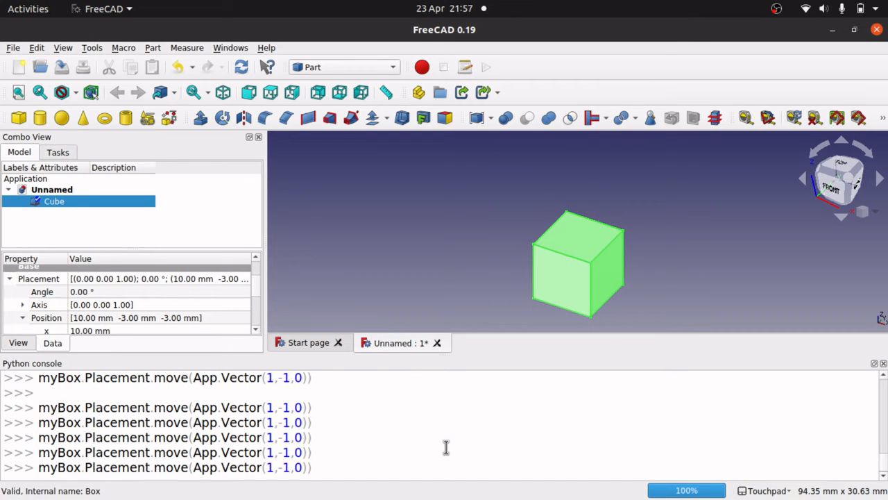
{"action": "key", "text": "Return"}
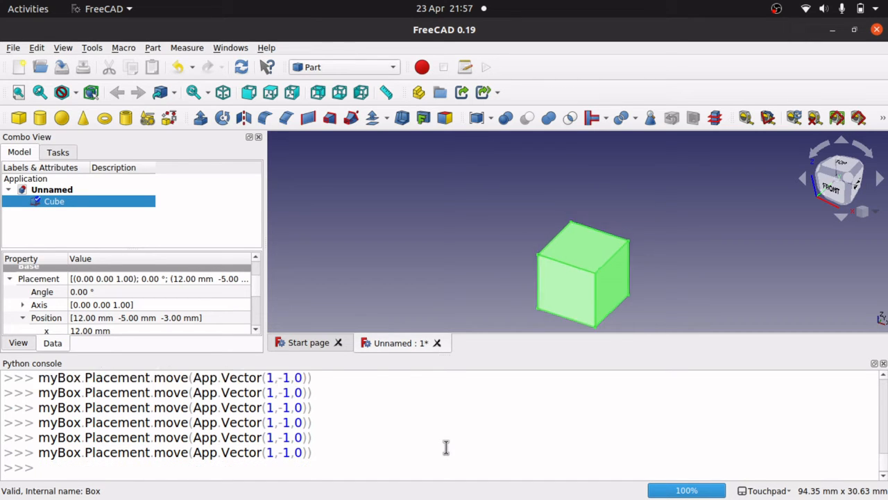
- Query myBox.Height in the console, which returns 10 mm
{"action": "type", "text": "m"}
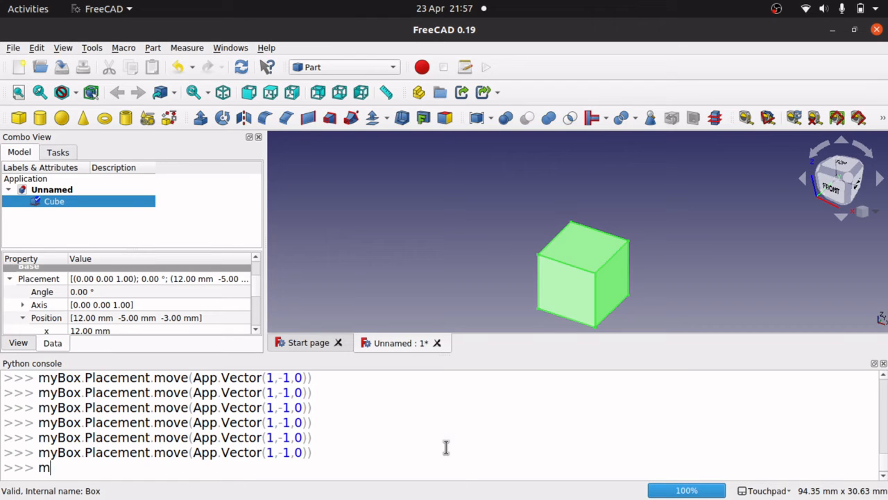
{"action": "type", "text": "yBo"}
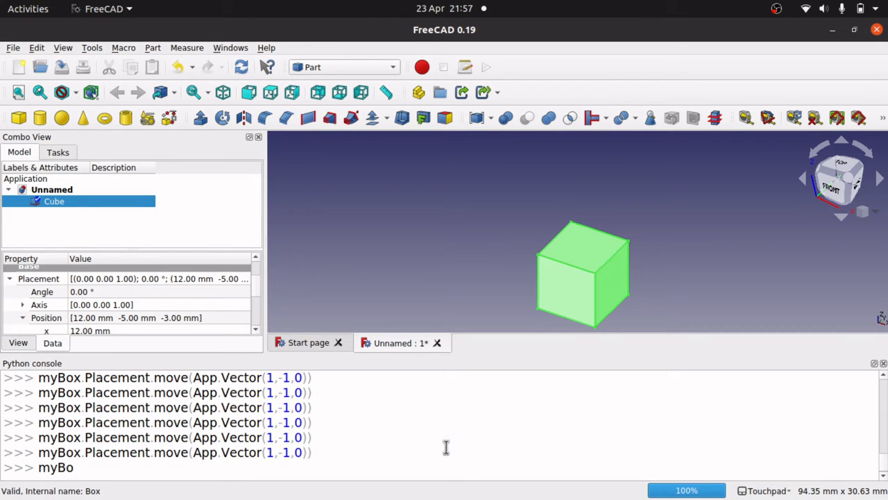
{"action": "type", "text": ".Height"}
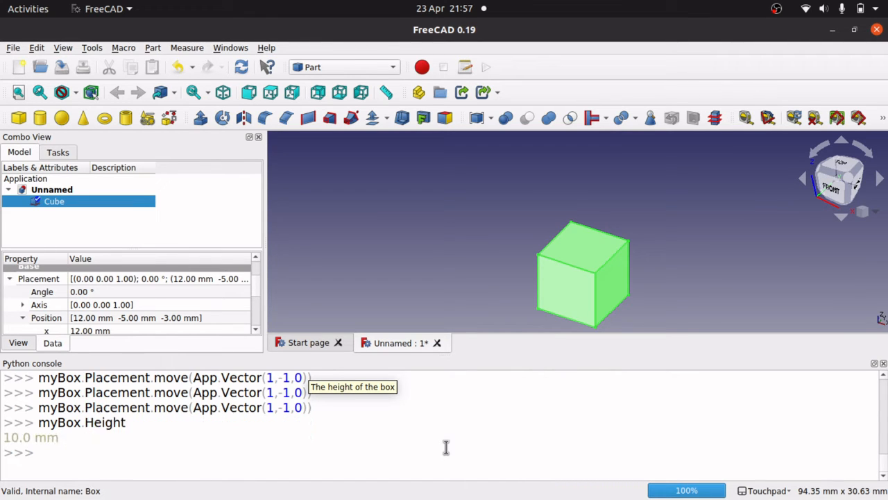
{"action": "mouse_move", "coordinate": [26, 438]}
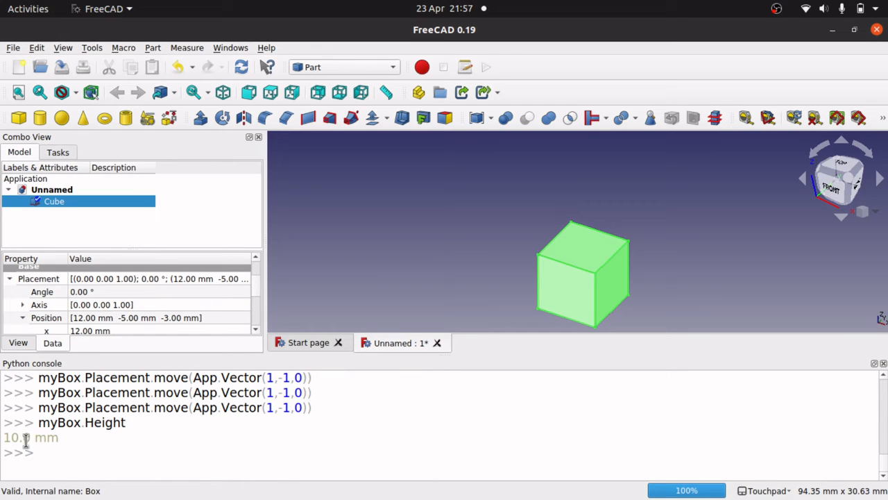
{"action": "mouse_move", "coordinate": [161, 451]}
{"action": "type", "text": "myBox.Height ="}
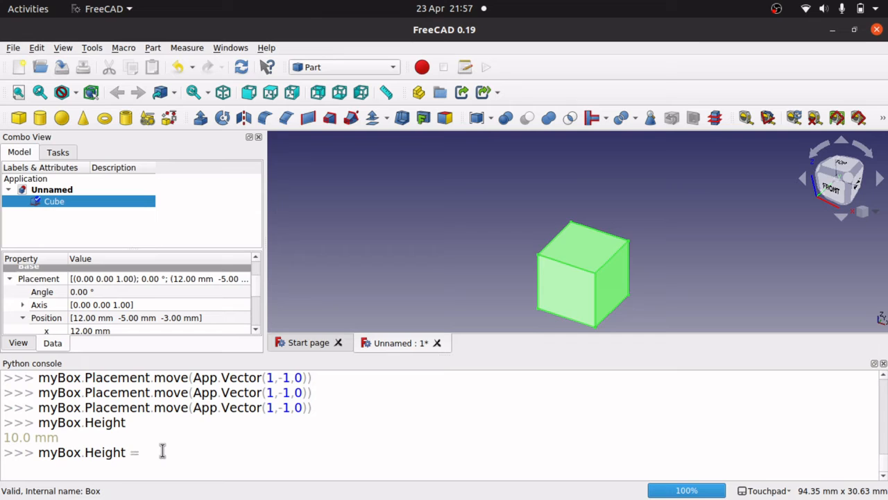
- Set myBox.Height to 20 so the box becomes 20 mm tall
{"action": "type", "text": "20"}
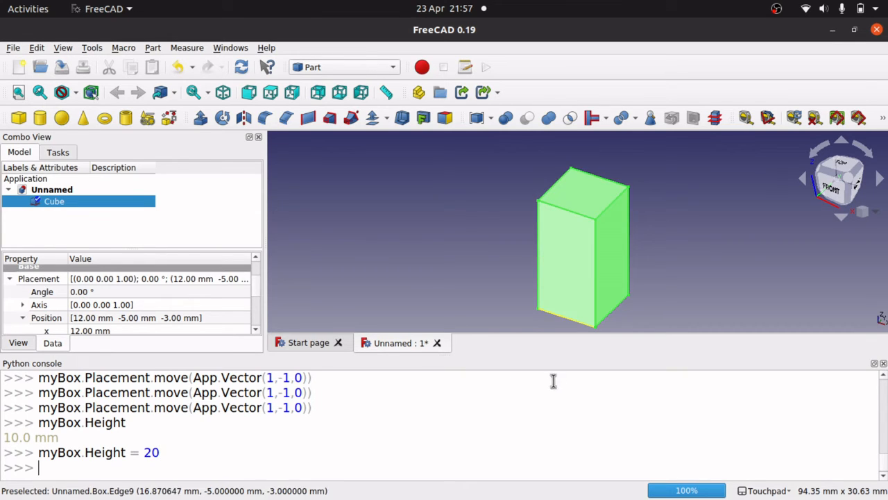
{"action": "type", "text": "myBox.Height"}
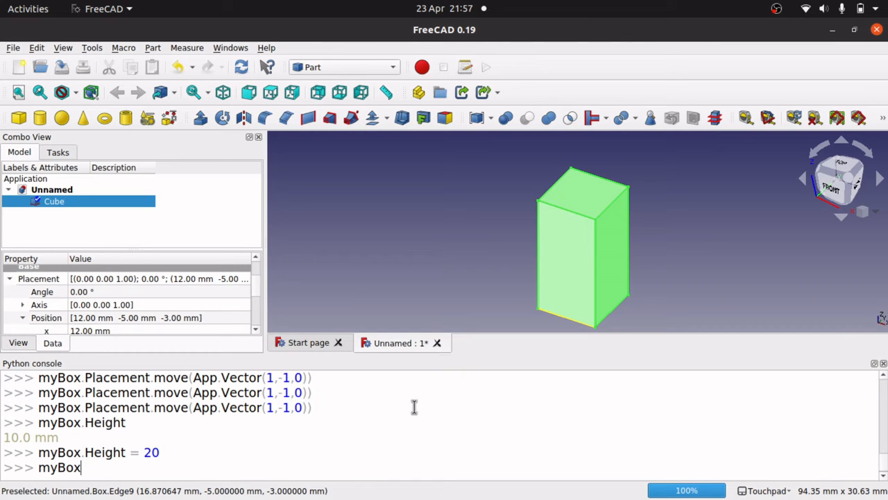
{"action": "type", "text": ".ID"}
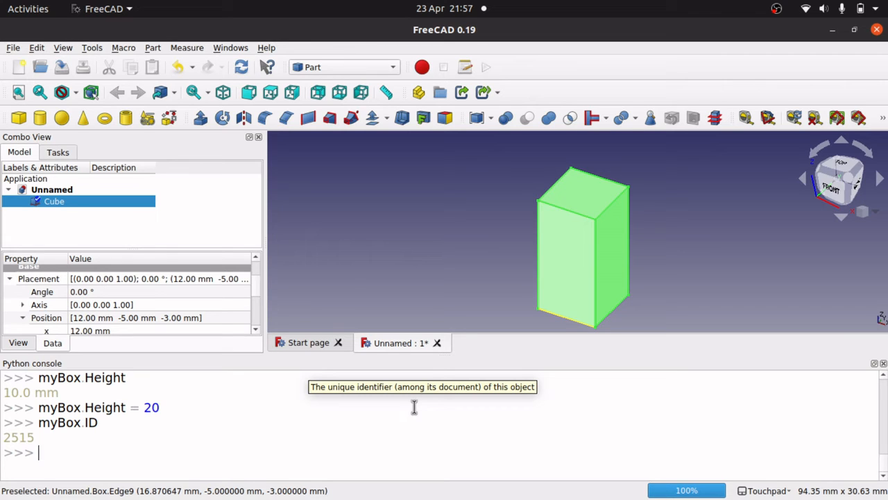
- Print myBox.ID and myBox.Label, returning 2515 and 'Cube'
{"action": "type", "text": "myBox."}
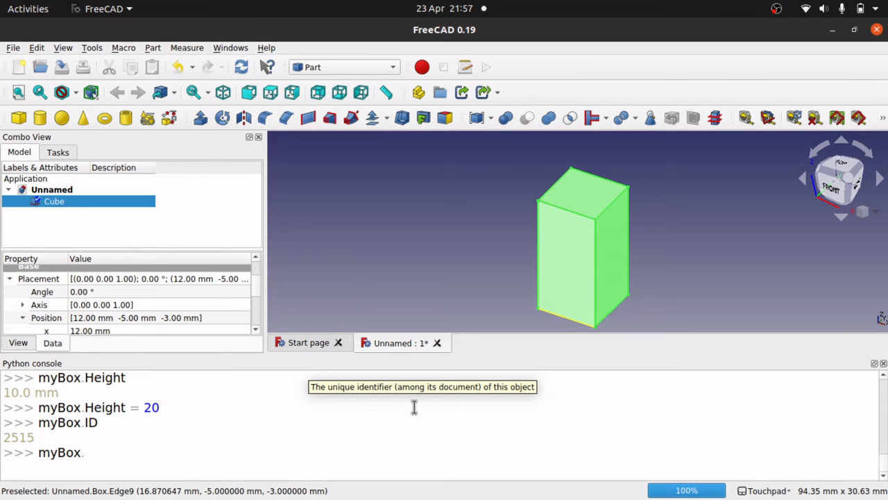
{"action": "type", "text": "in"}
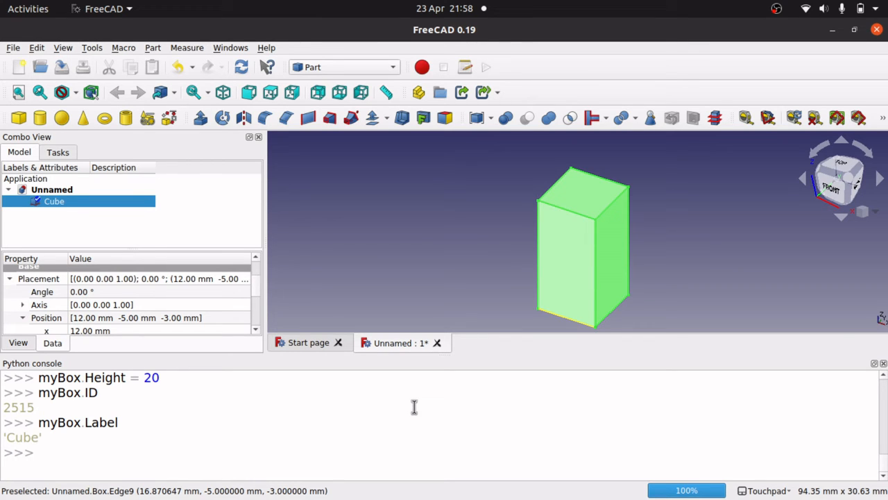
{"action": "type", "text": "myNew"}
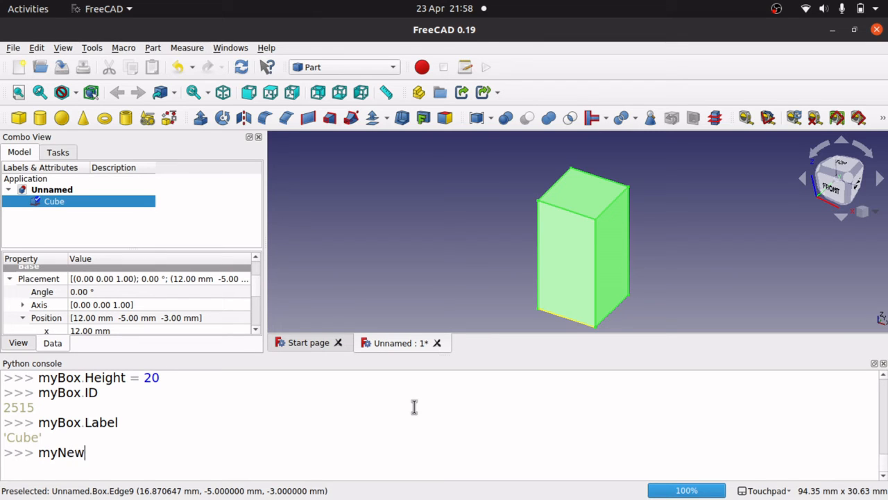
{"action": "type", "text": "Cube"}
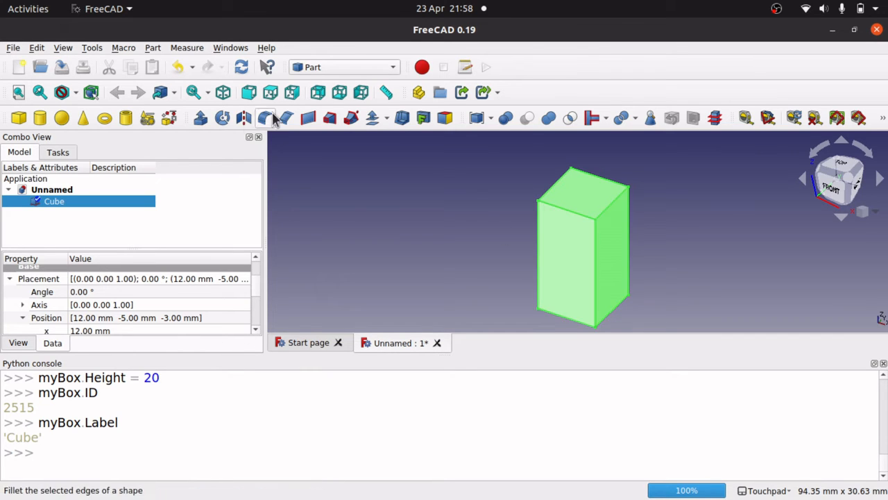
{"action": "mouse_move", "coordinate": [66, 316]}
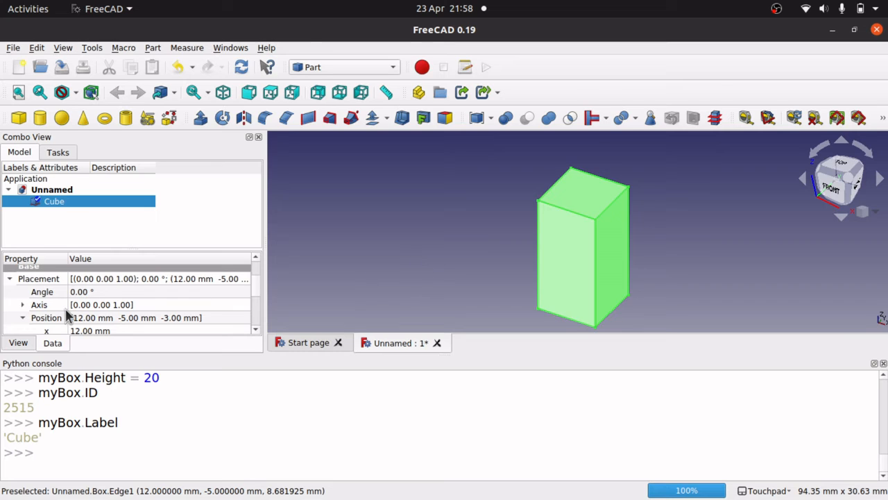
{"action": "mouse_move", "coordinate": [260, 330]}
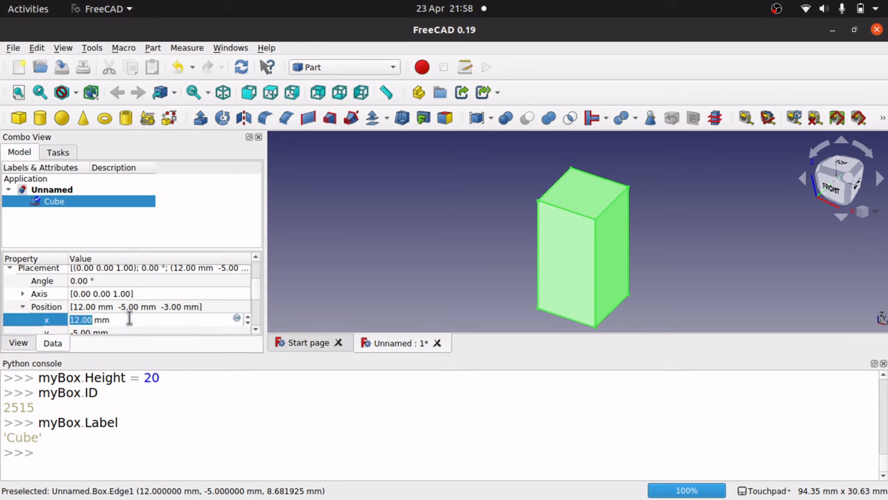
- Set Position x to 13 mm and assign myNewCube = FreeCAD.getDocument('Unnamed').getObject('Box')
{"action": "type", "text": "13"}
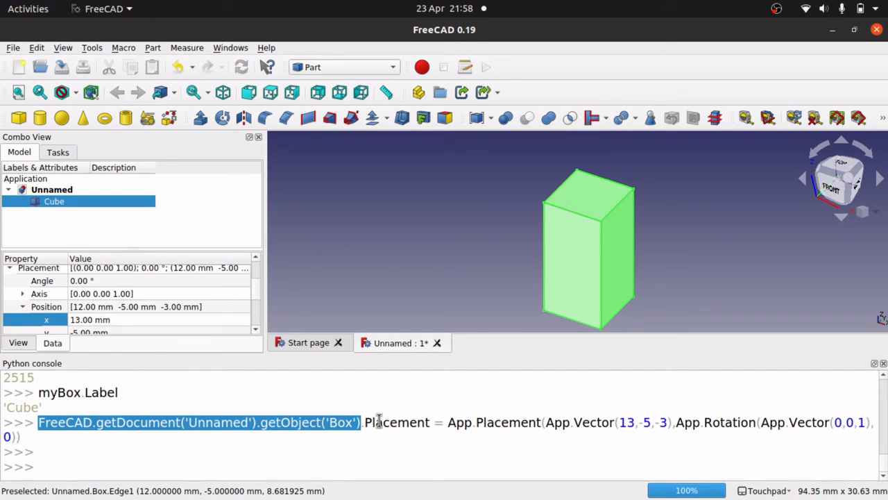
{"action": "mouse_move", "coordinate": [372, 422]}
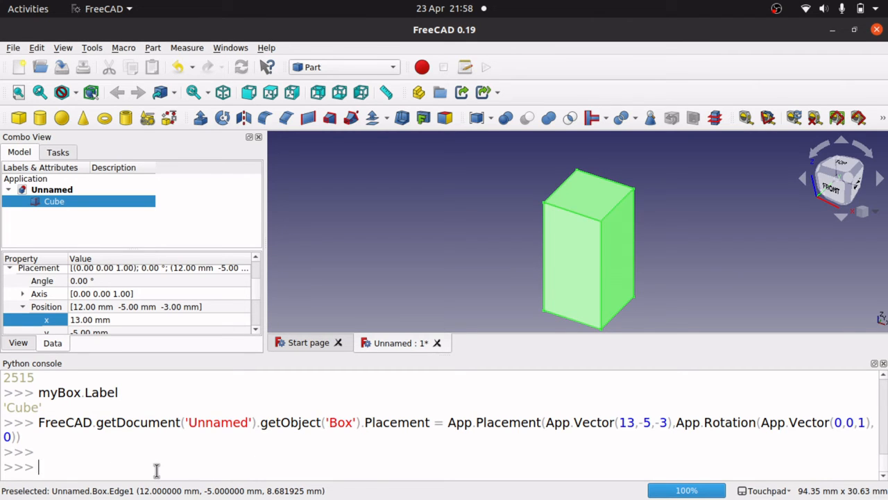
{"action": "type", "text": "myNewCube ="}
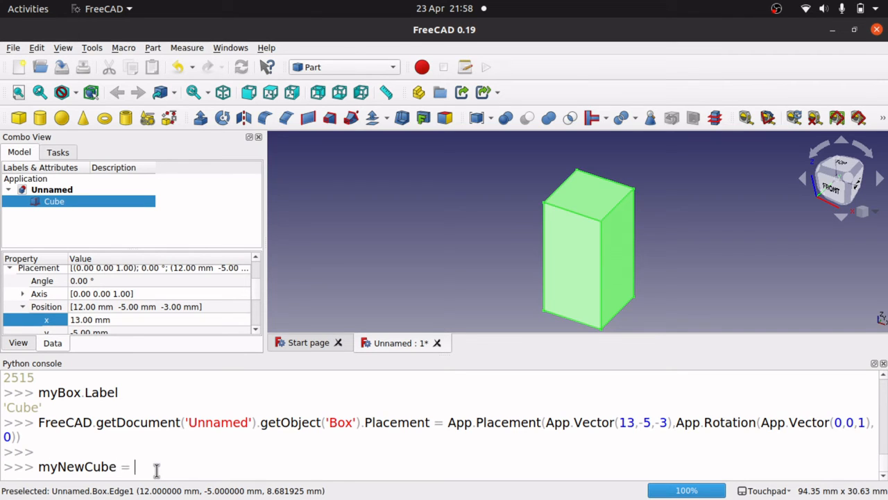
{"action": "type", "text": "FreeCAD.getDocument('Unnamed').getObject('Box')"}
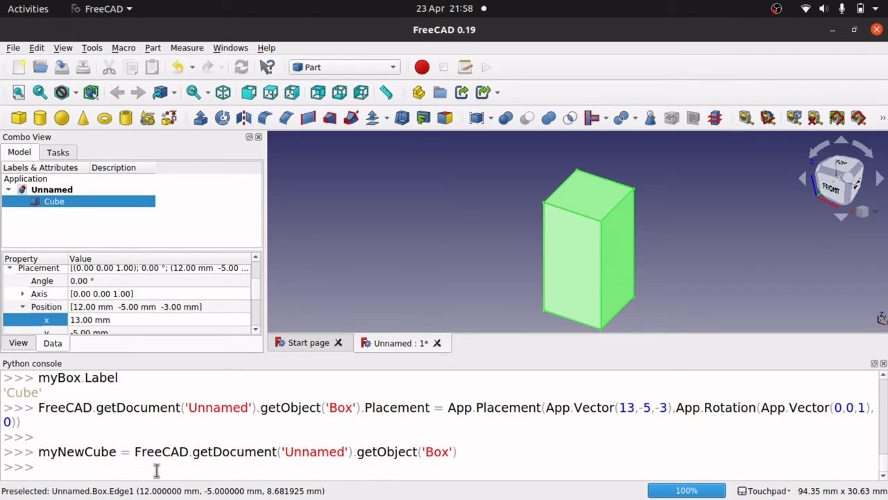
{"action": "type", "text": "myNew"}
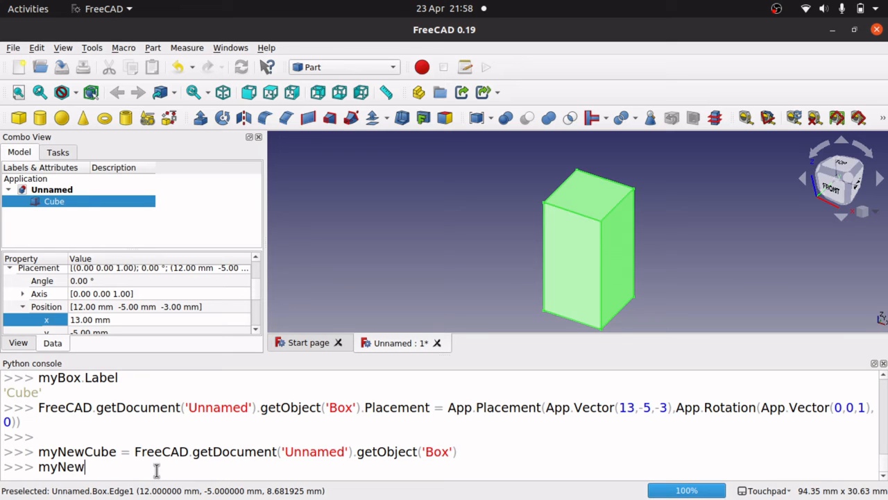
{"action": "type", "text": "Cube"}
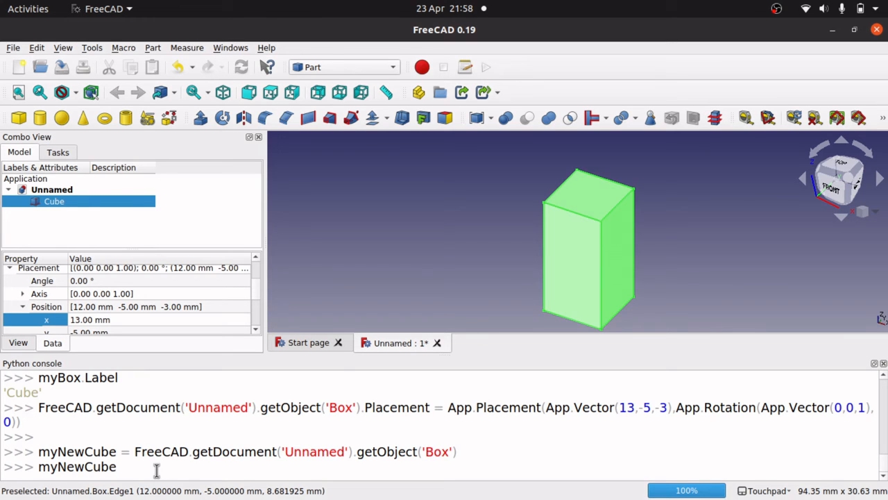
{"action": "type", "text": ".FullName"}
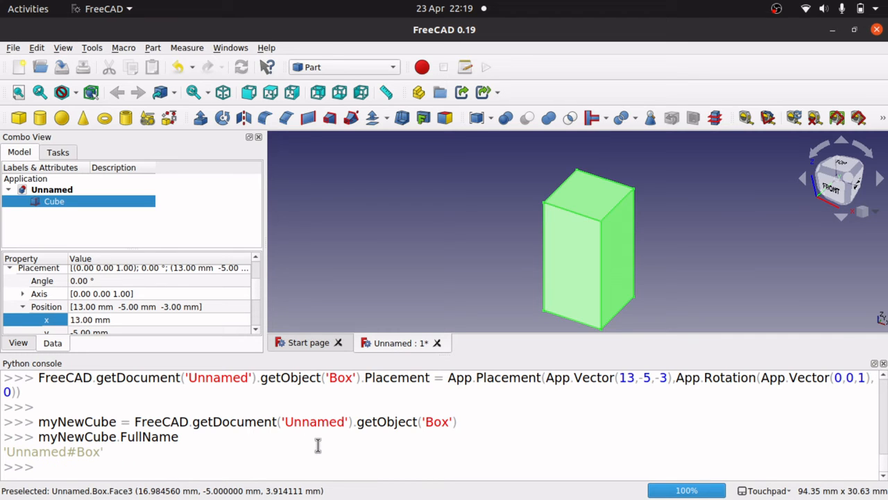
- Browse command history, then move the box by App.Vector(1,-1,0) four times to 17, -9, -3 mm
{"action": "type", "text": "myBox.Height = 20"}
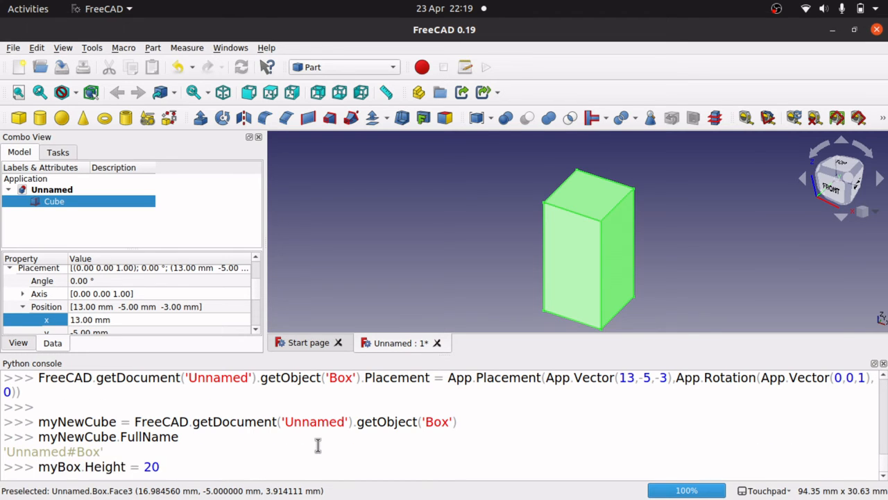
{"action": "type", "text": "myNewCube = FreeCAD.getDocument('Unnamed').getObject('Box')"}
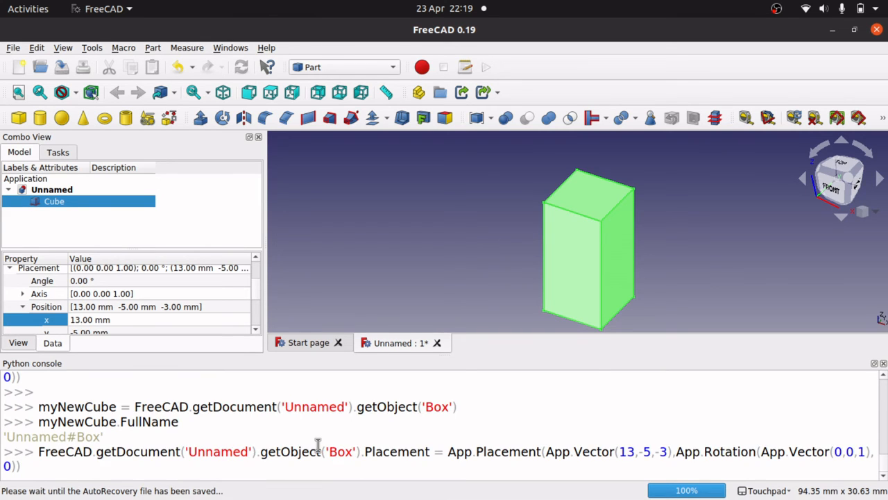
{"action": "type", "text": "myBox.ID"}
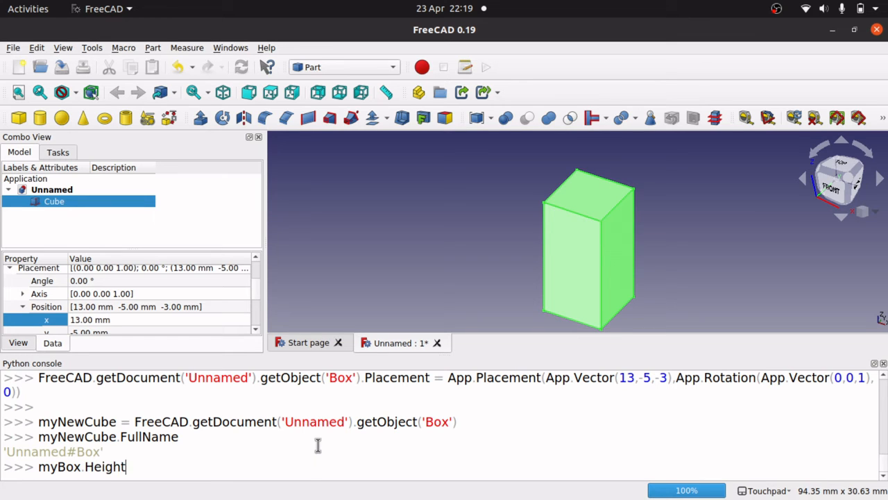
{"action": "type", "text": "myNewCube = FreeCAD.getDocument('Unnamed').getObject('Box')"}
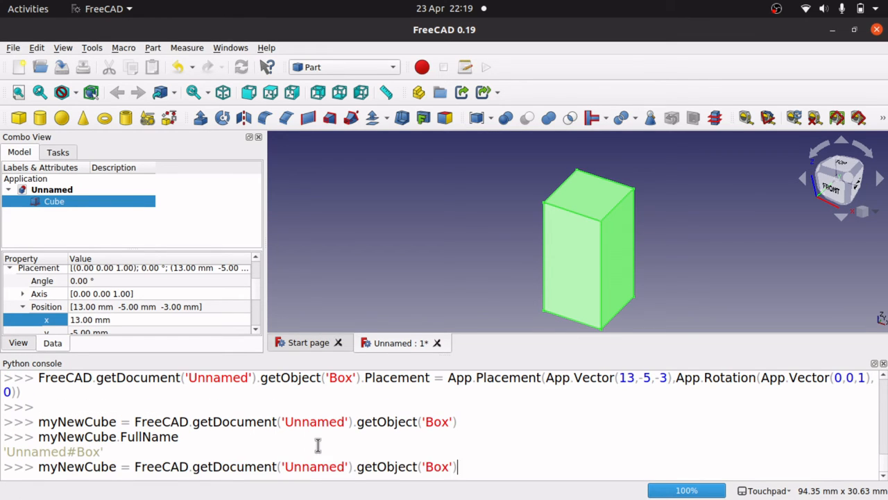
{"action": "type", "text": "myBox.Label"}
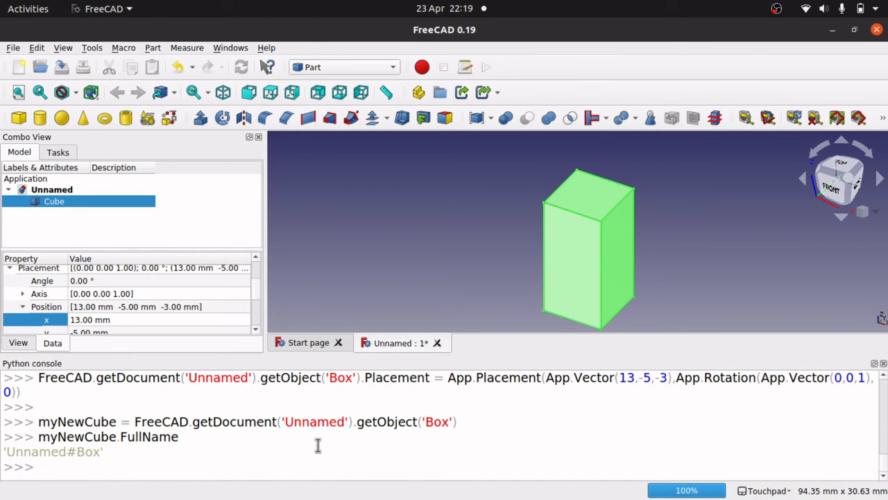
{"action": "type", "text": "myBox.Height = 20"}
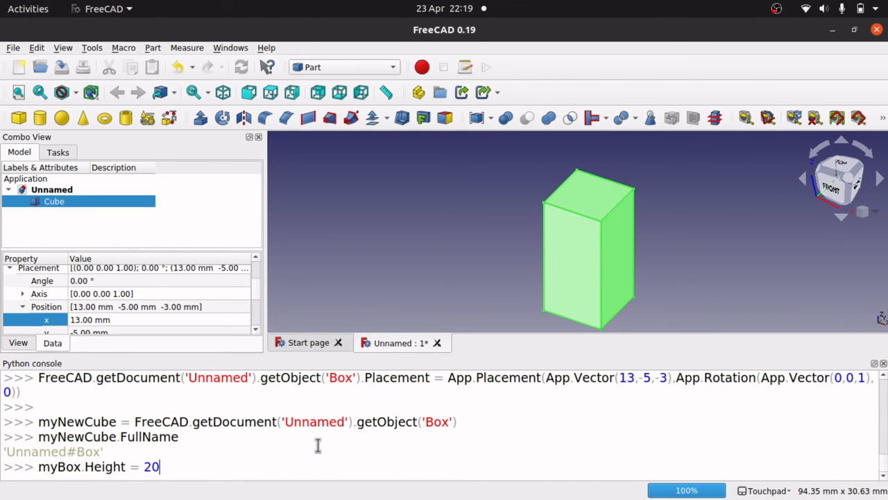
{"action": "type", "text": "myBox.Placement.move(App.Vector(1,-1,0))"}
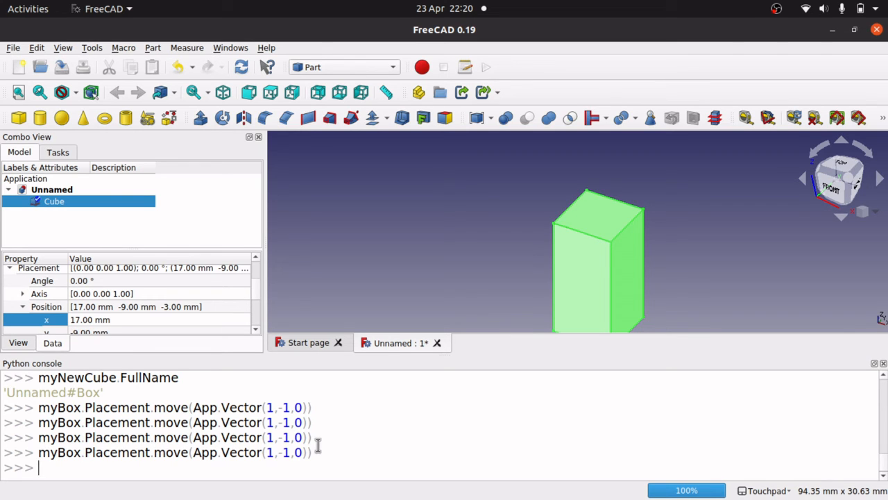
{"action": "type", "text": "myBox.Placement.move(App.Vector(1,-1,0))"}
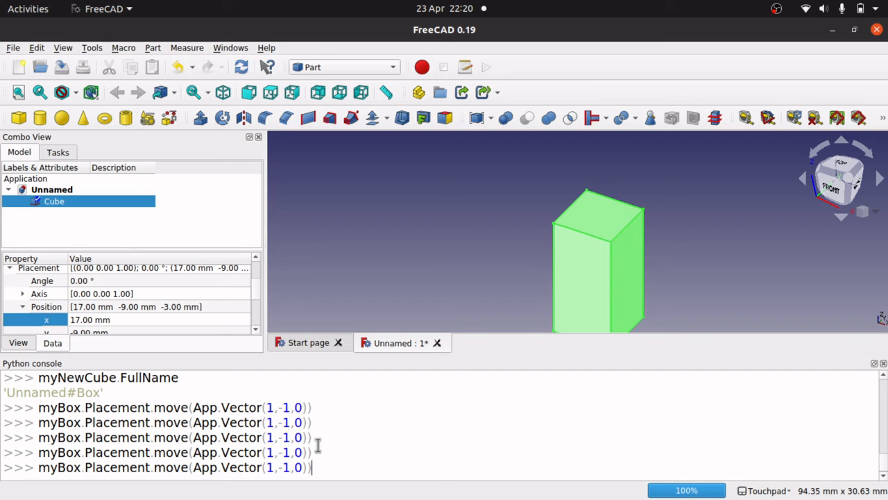
{"action": "mouse_move", "coordinate": [382, 374]}
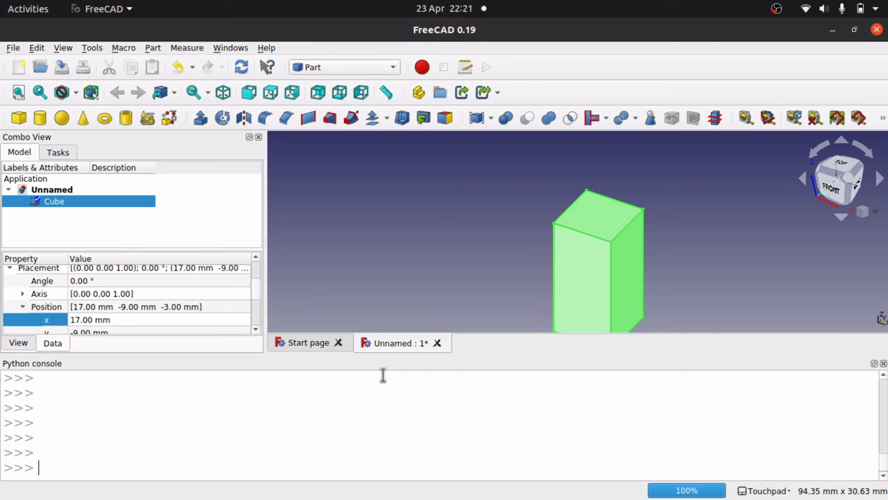
- Type the loop 'for i in range(10):' with 'print(i)' on the next line
{"action": "type", "text": "for i in"}
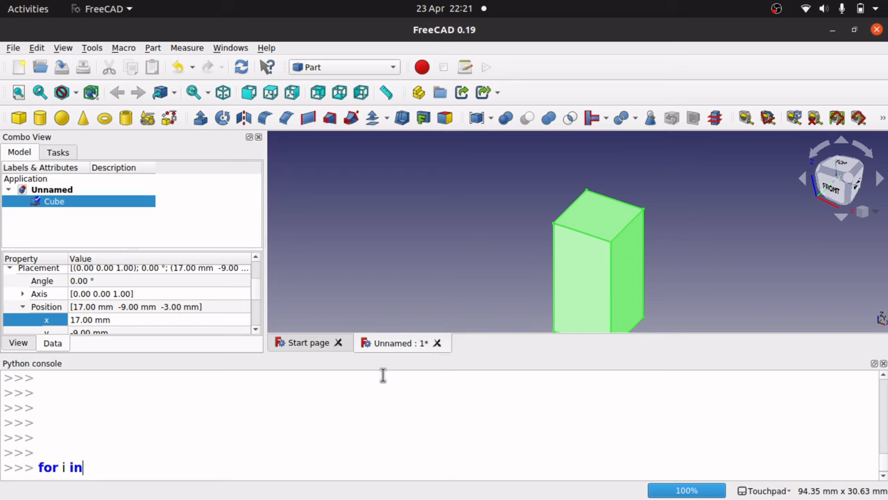
{"action": "type", "text": "rang"}
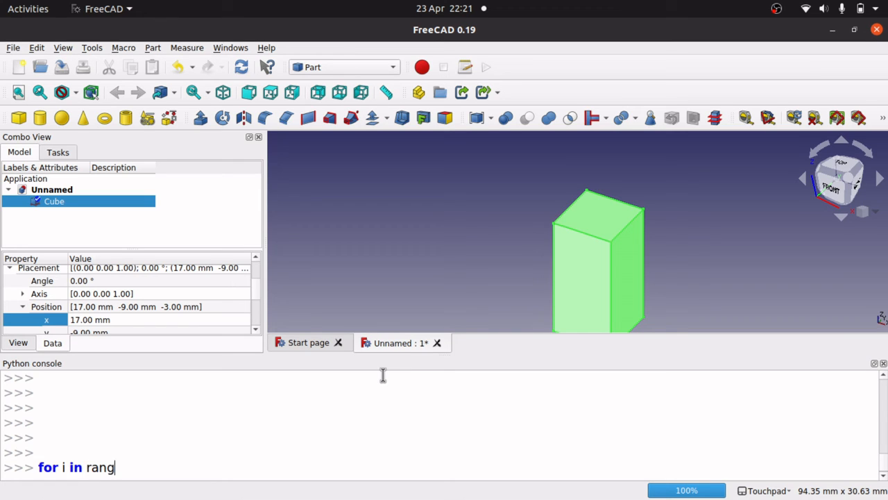
{"action": "type", "text": "e(10"}
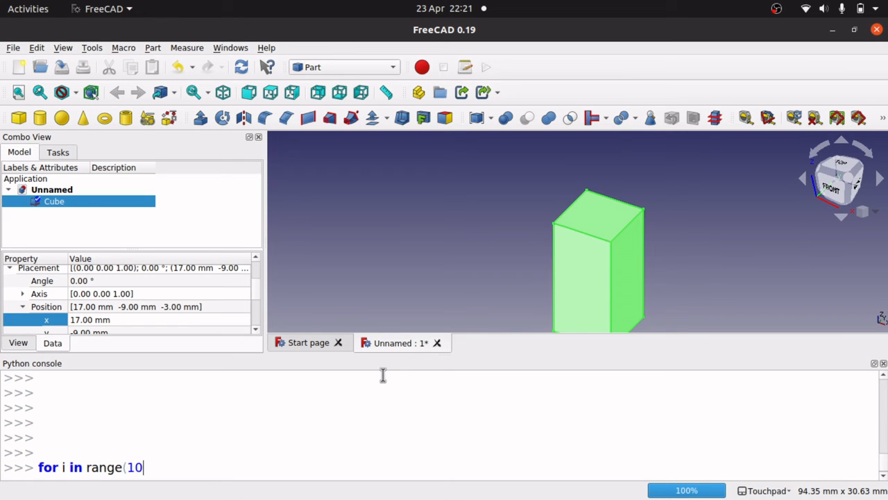
{"action": "type", "text": "):"}
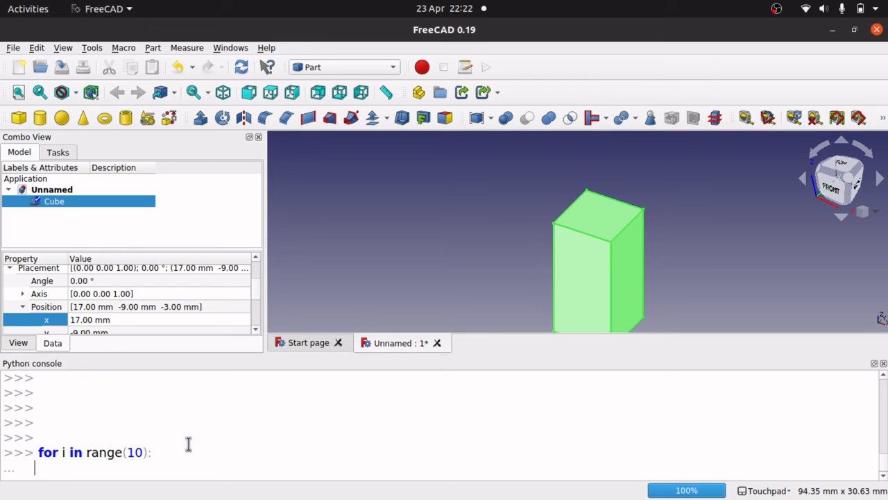
{"action": "type", "text": "print"}
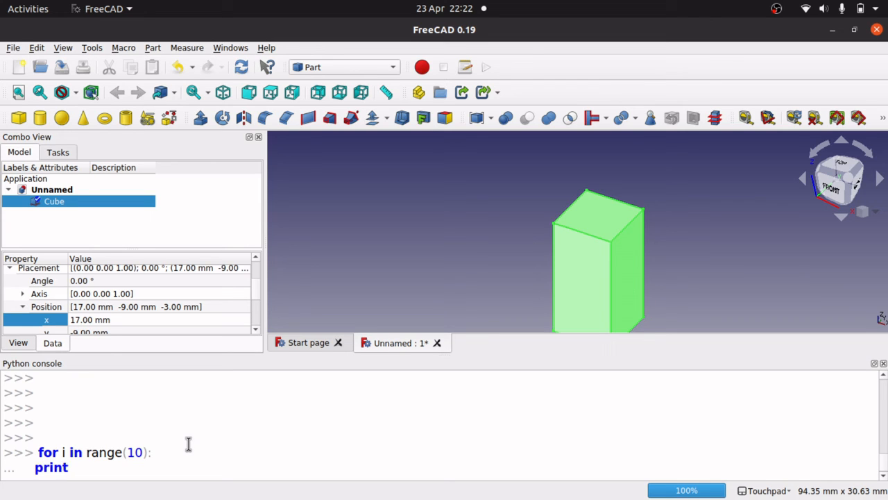
{"action": "type", "text": "(i)"}
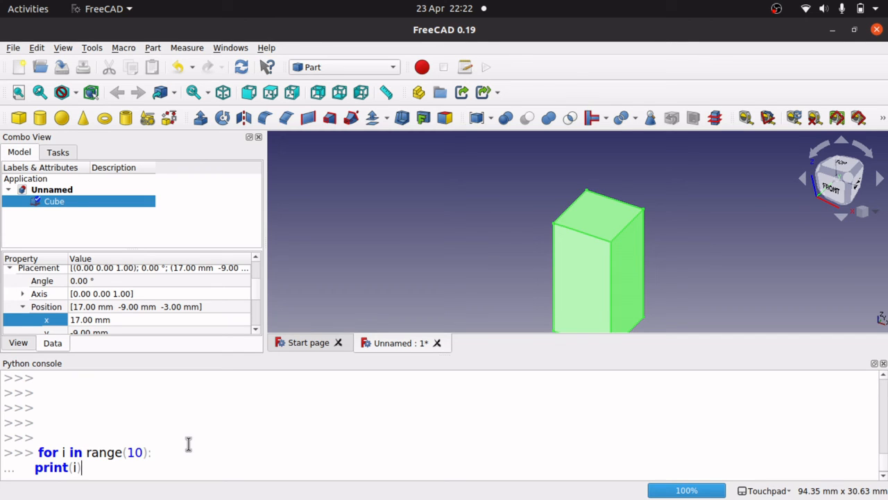